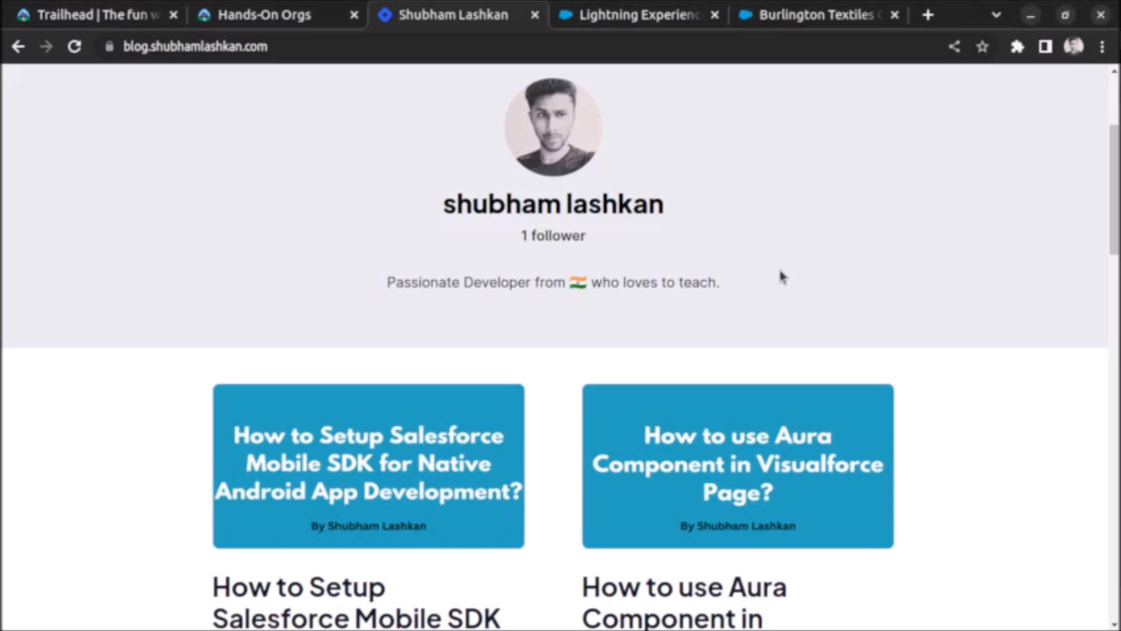
{"action": "mouse_move", "coordinate": [797, 307]}
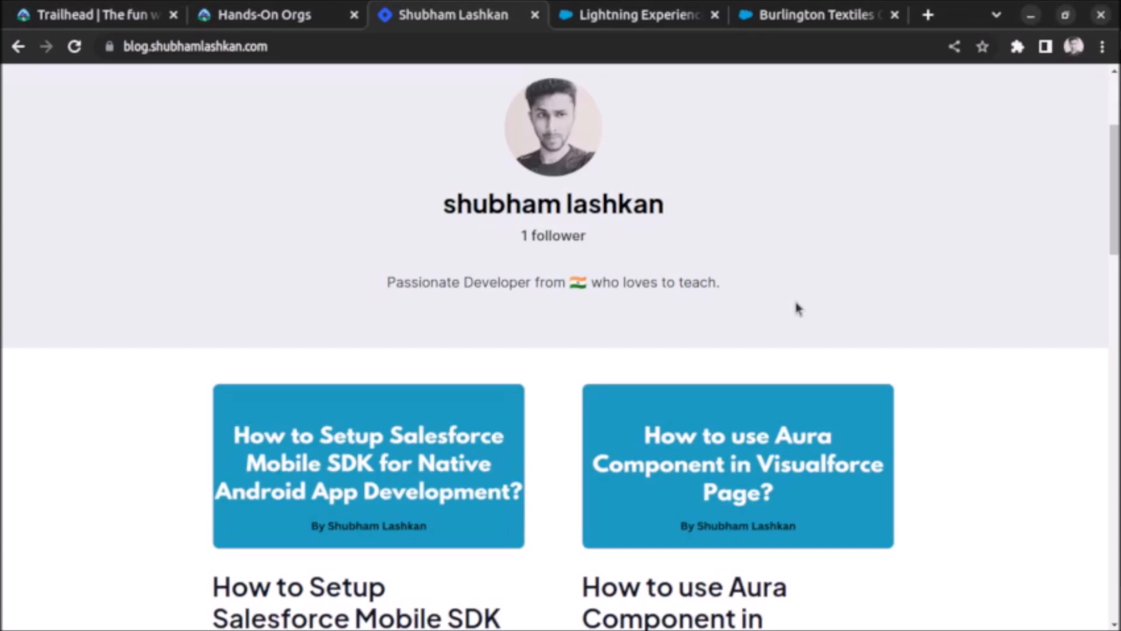
{"action": "mouse_move", "coordinate": [812, 7]}
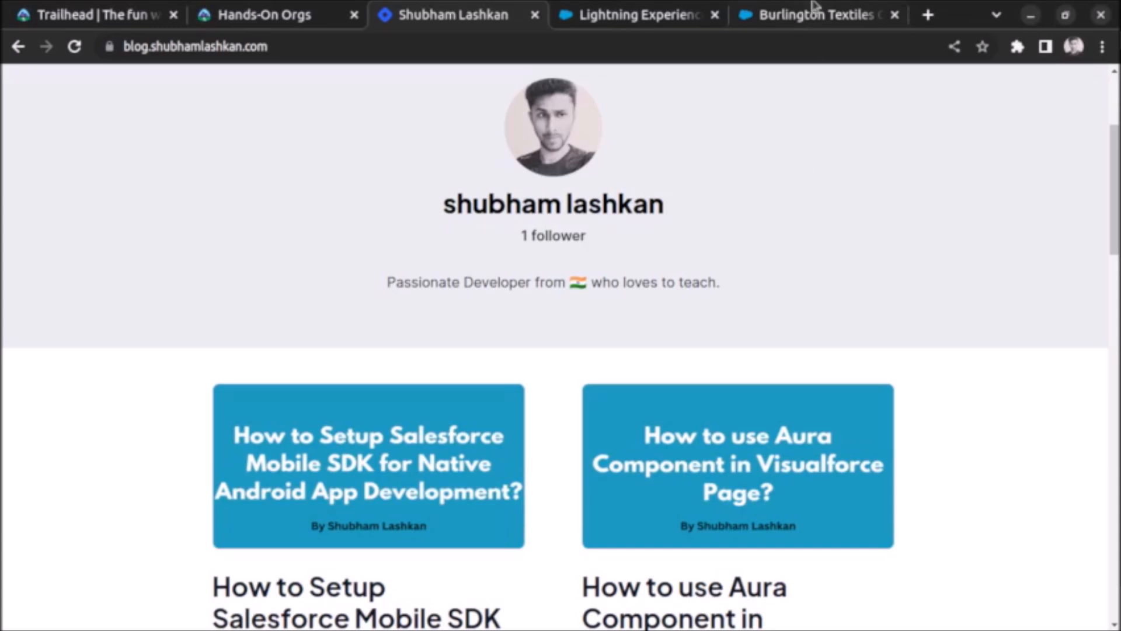
Bring up the Burlington Textiles Corp of America account and view its extra actions.
{"action": "left_click", "coordinate": [815, 14]}
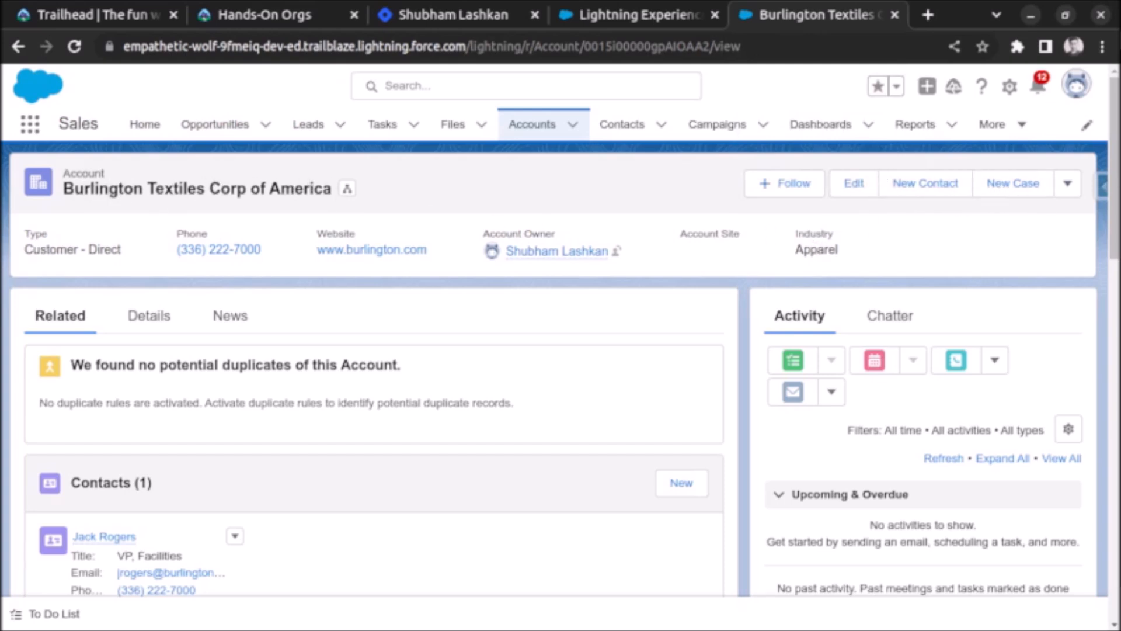
{"action": "left_click", "coordinate": [1069, 183]}
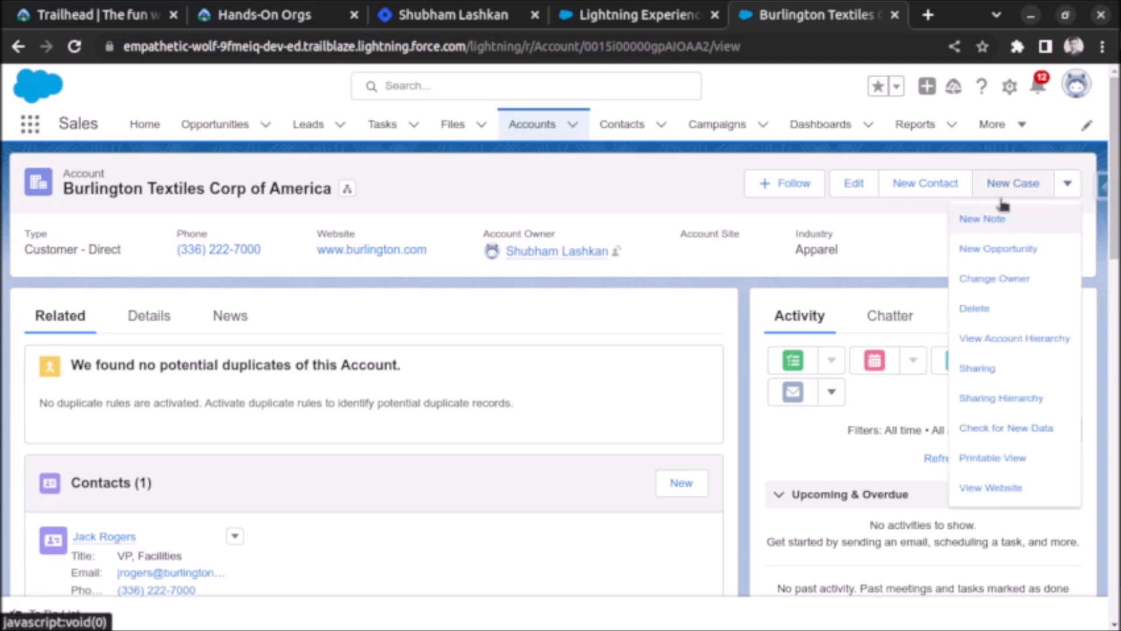
{"action": "mouse_move", "coordinate": [988, 307]}
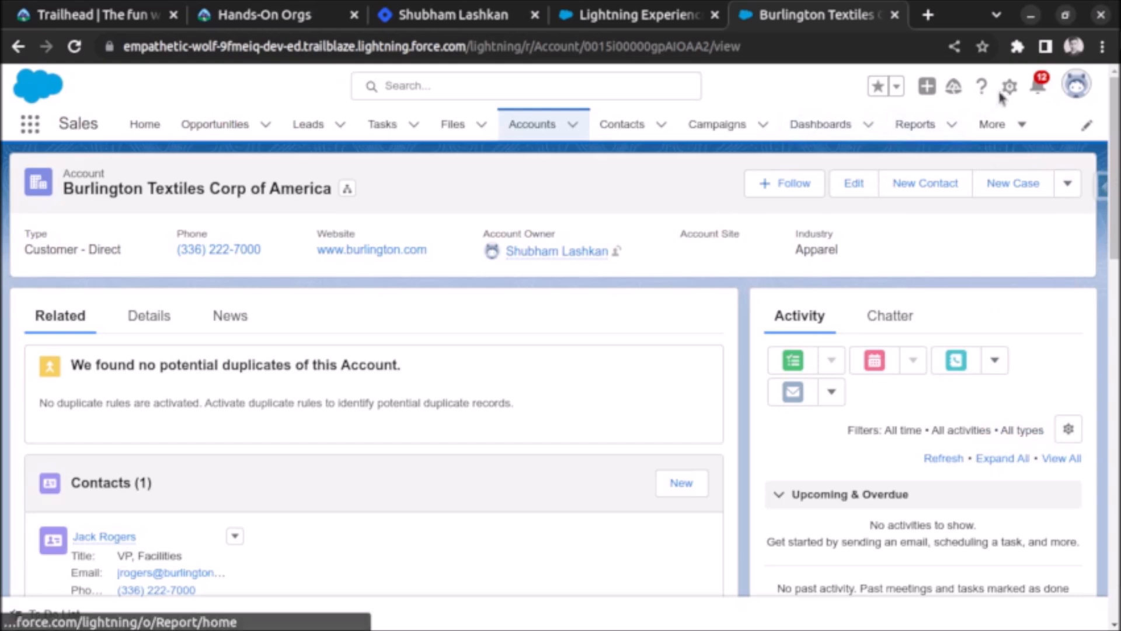
From the record page, reach the Account object's Buttons, Links, and Actions list in Object Manager.
{"action": "left_click", "coordinate": [1008, 85]}
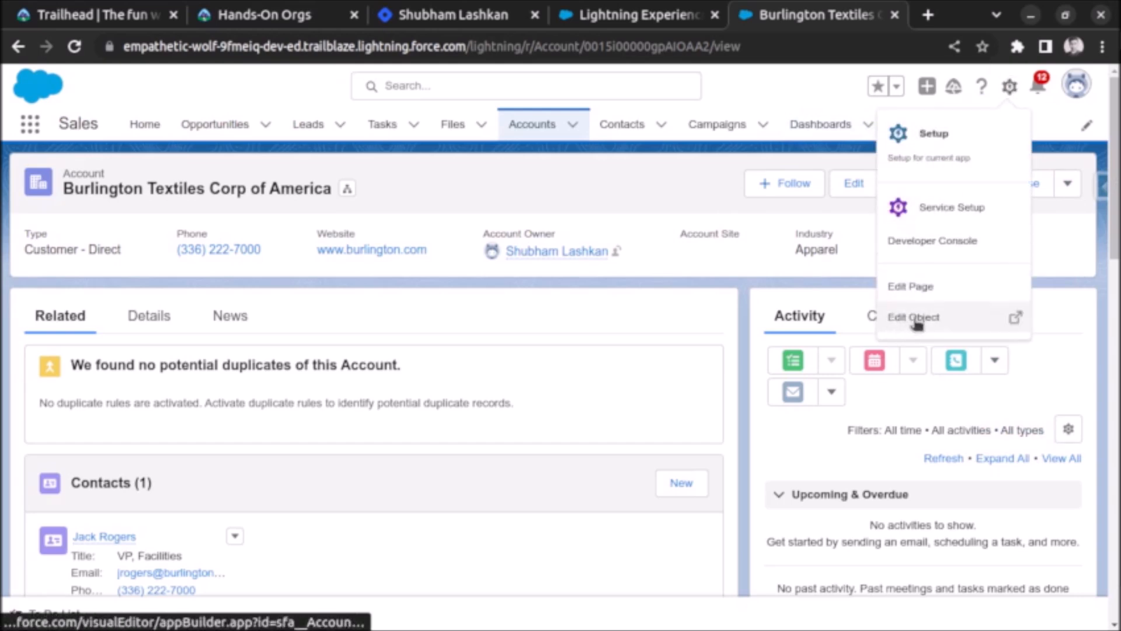
{"action": "left_click", "coordinate": [914, 317]}
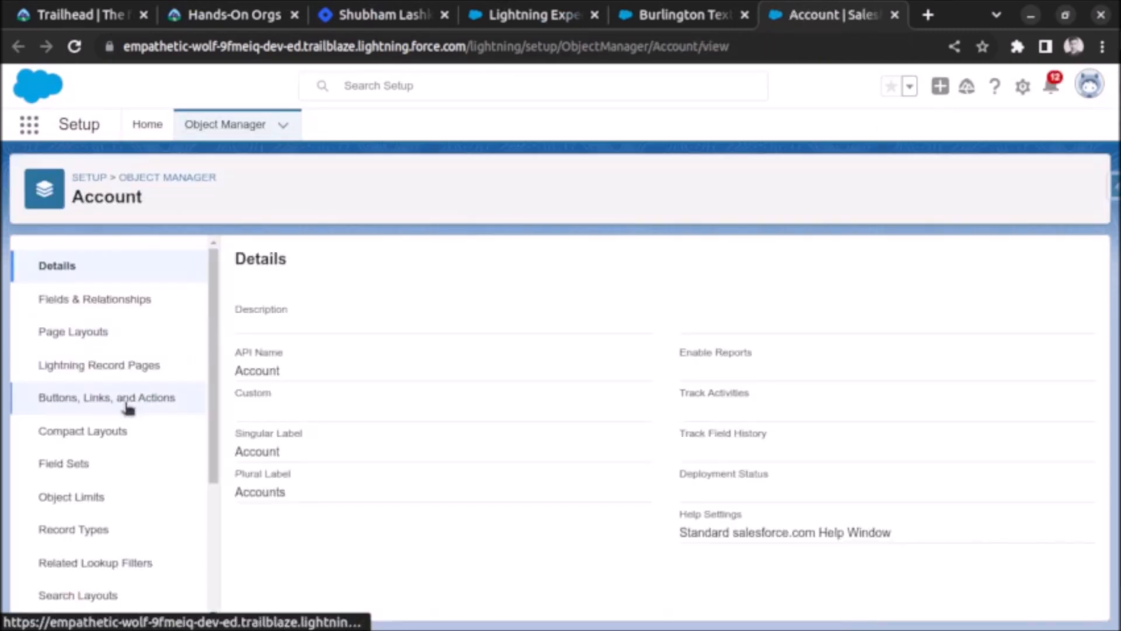
{"action": "left_click", "coordinate": [107, 397]}
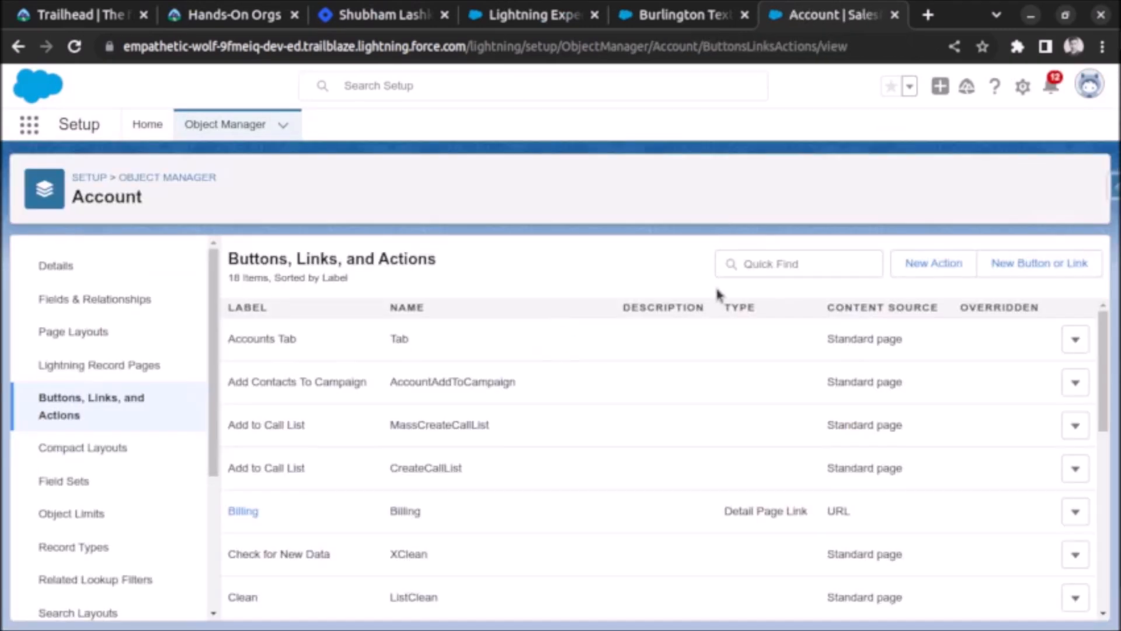
{"action": "scroll", "scroll_direction": "down", "scroll_amount": 3}
{"action": "type", "text": "clone"}
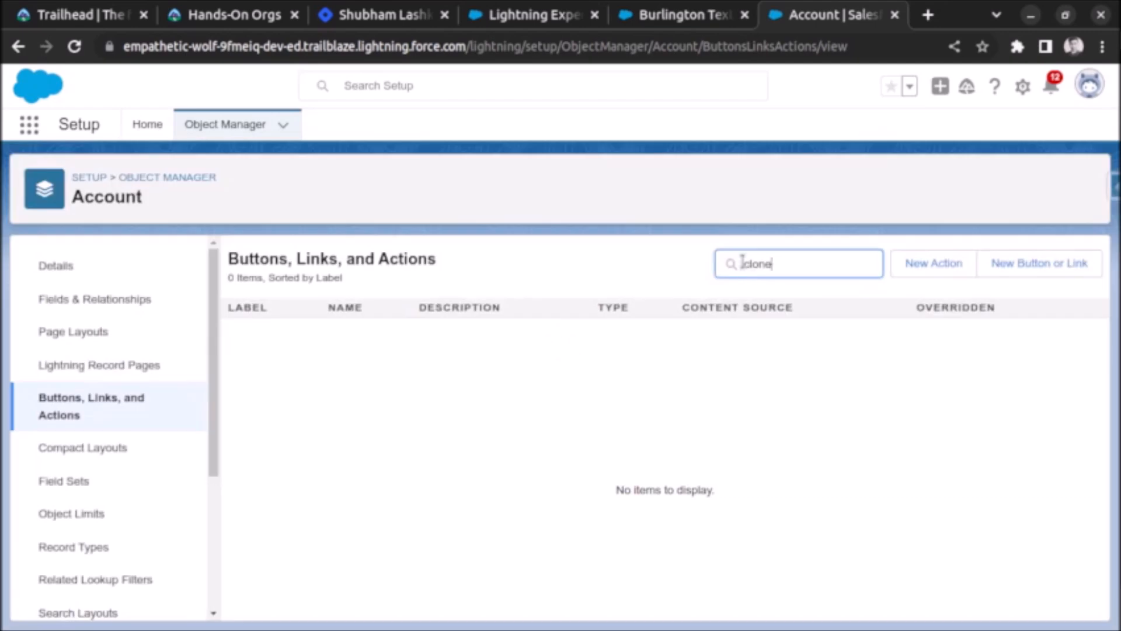
{"action": "mouse_move", "coordinate": [640, 367]}
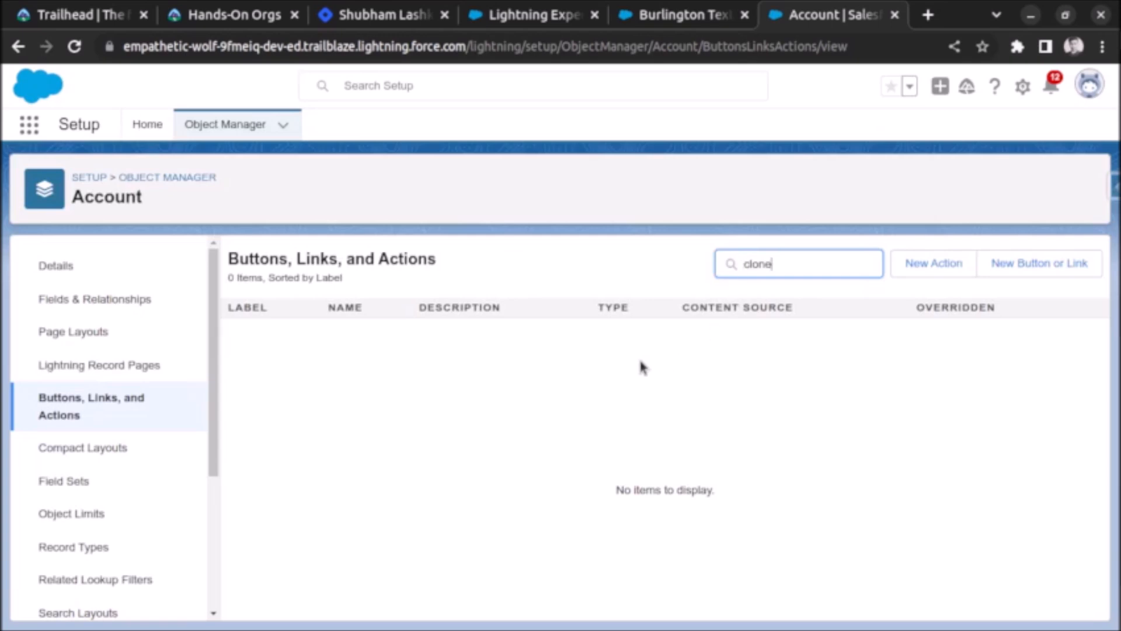
{"action": "mouse_move", "coordinate": [633, 388]}
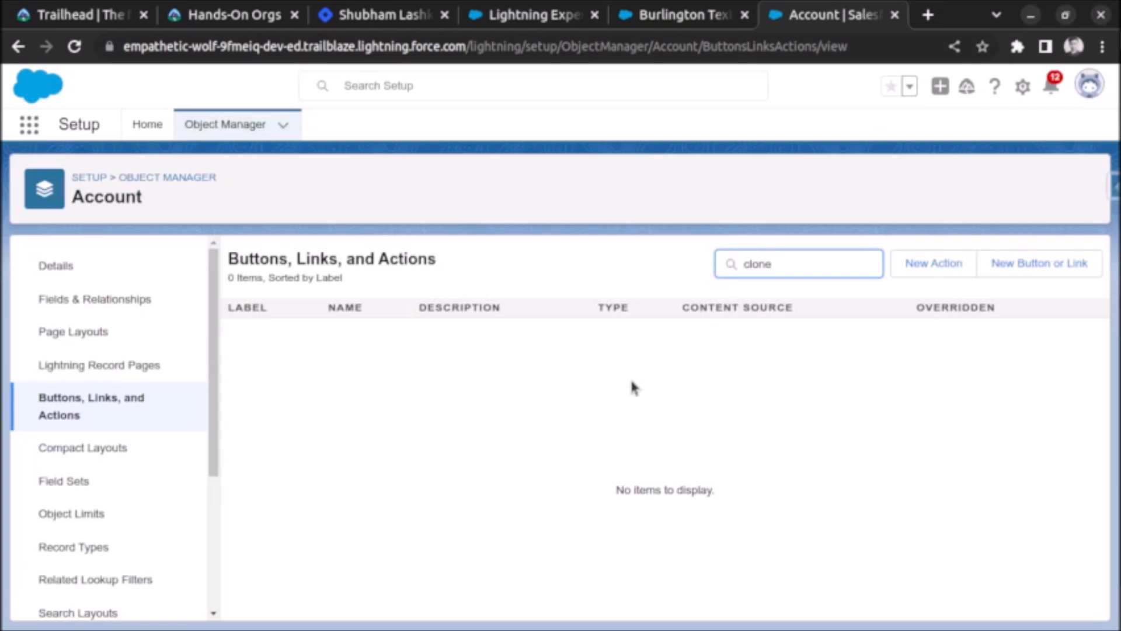
{"action": "mouse_move", "coordinate": [74, 414]}
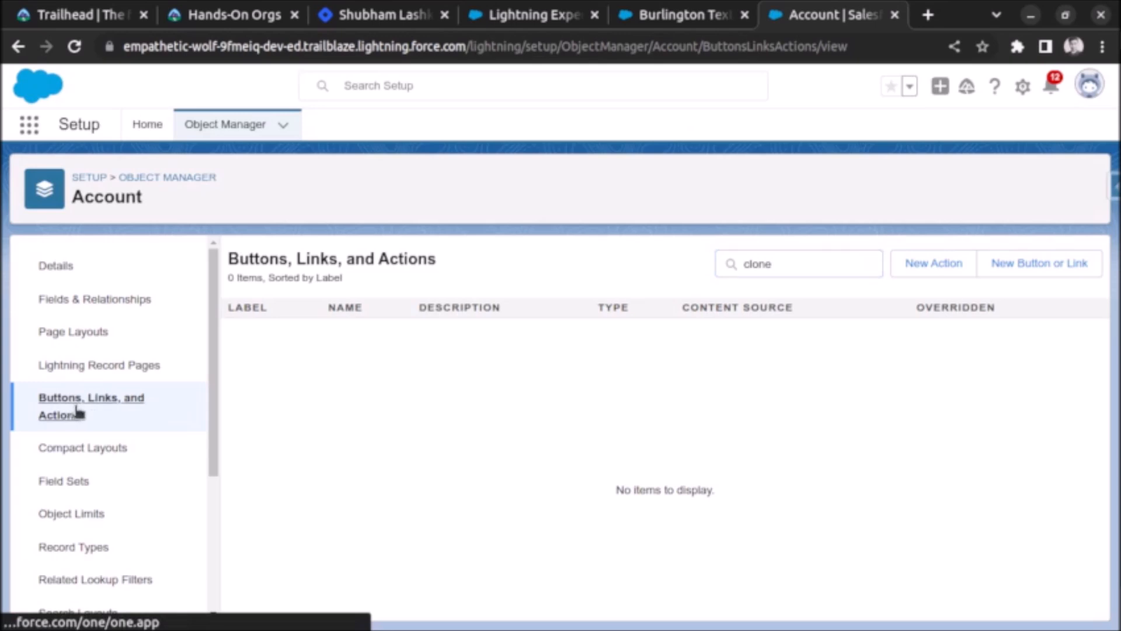
{"action": "mouse_move", "coordinate": [119, 414]}
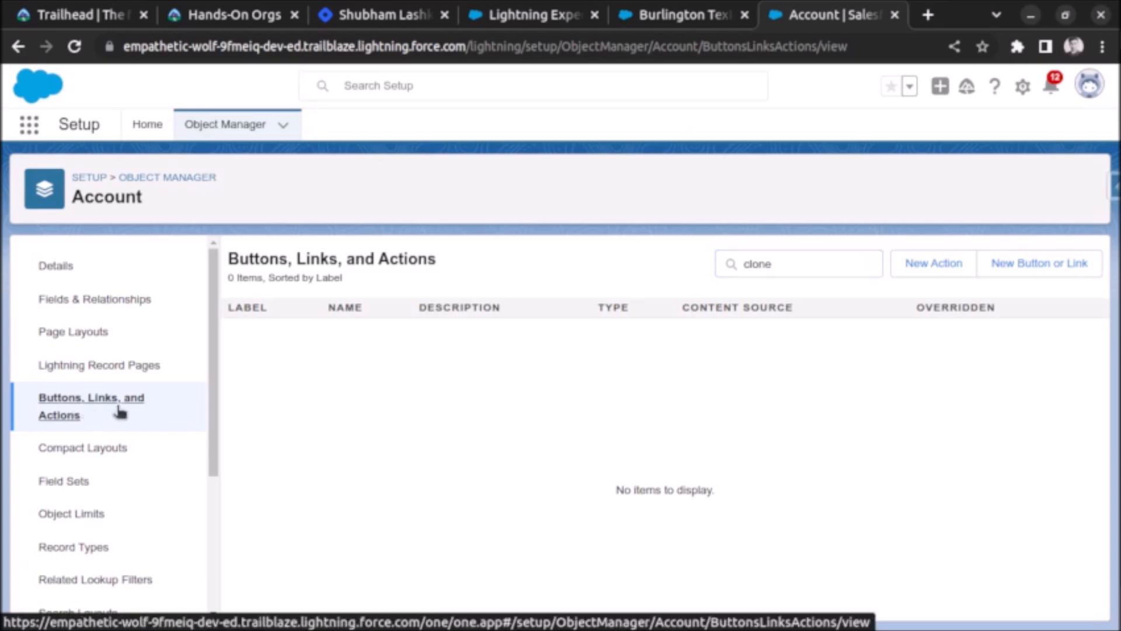
{"action": "mouse_move", "coordinate": [240, 230]}
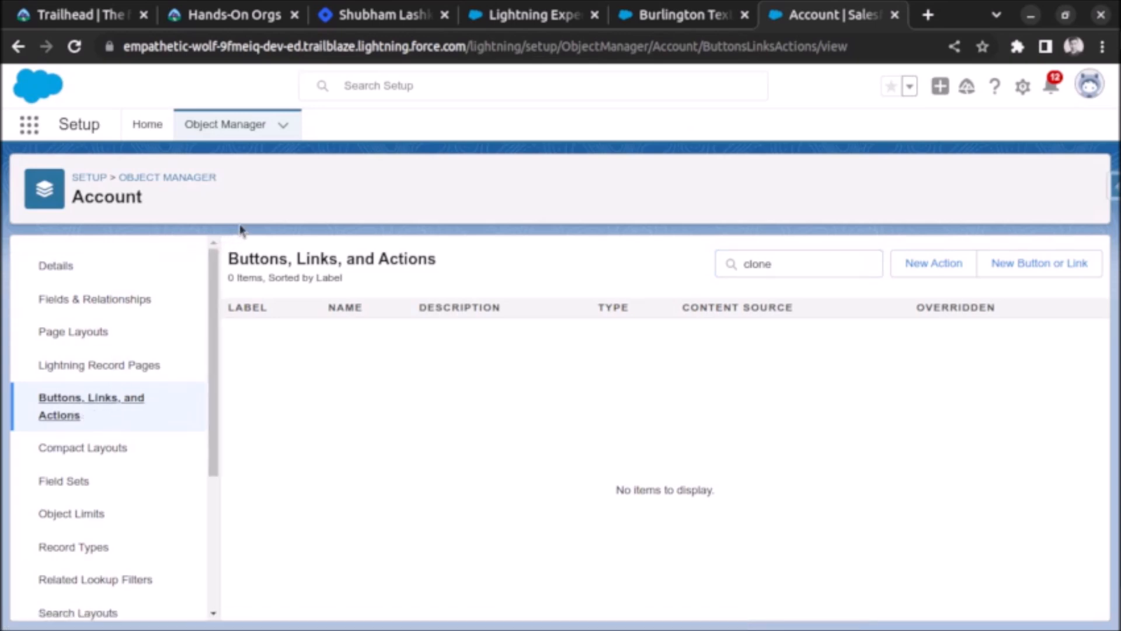
{"action": "mouse_move", "coordinate": [139, 408]}
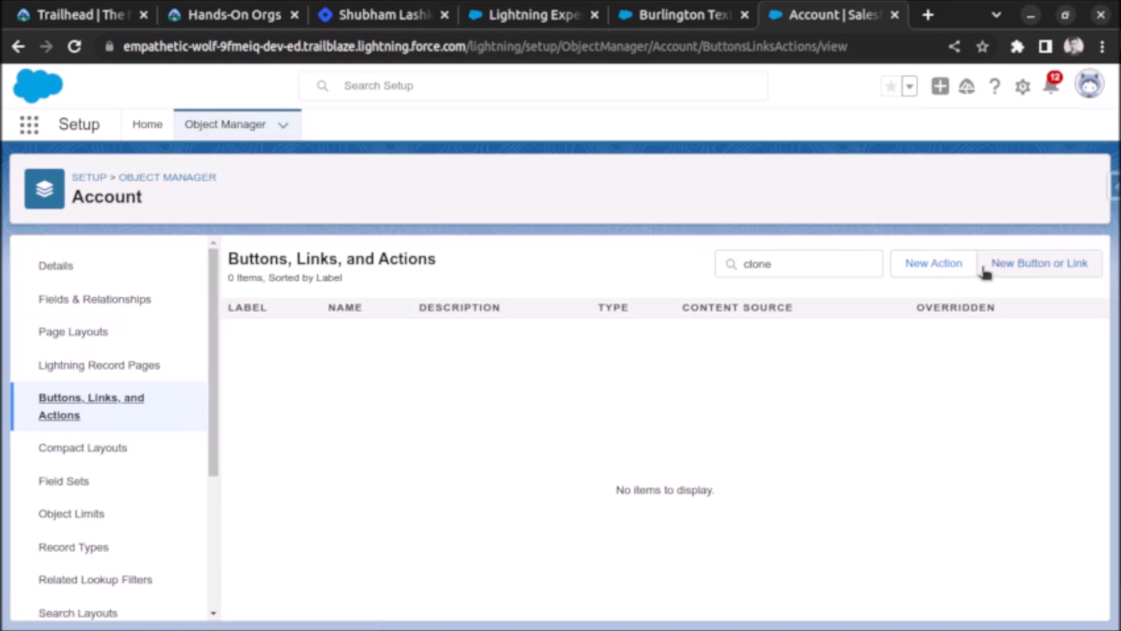
Start a new custom button or link on the Account object.
{"action": "left_click", "coordinate": [1039, 263]}
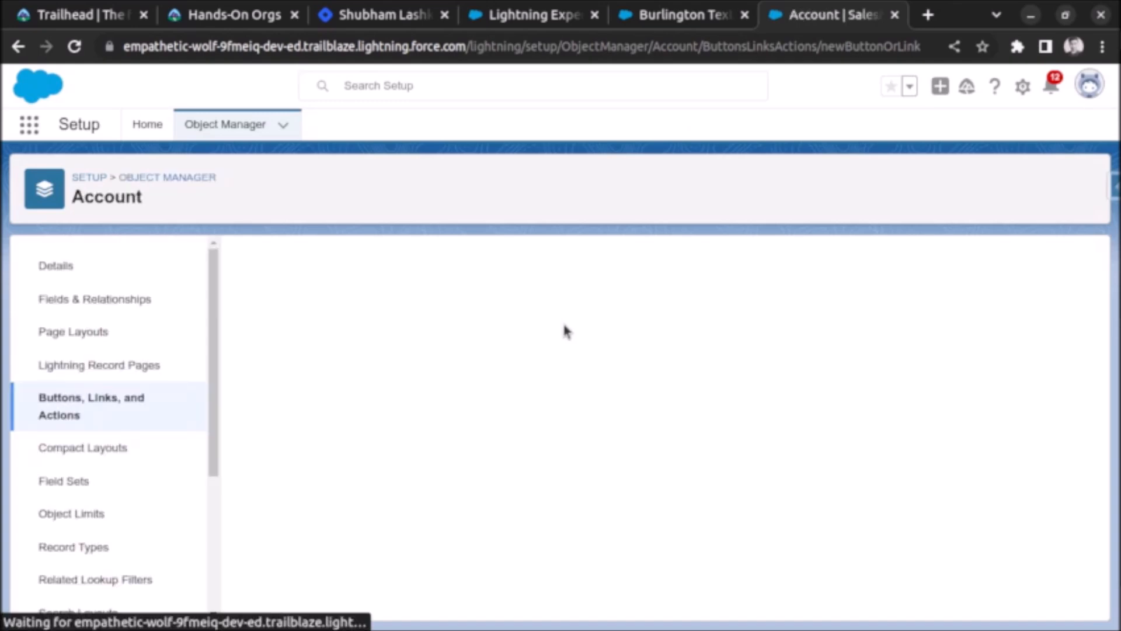
{"action": "mouse_move", "coordinate": [449, 384]}
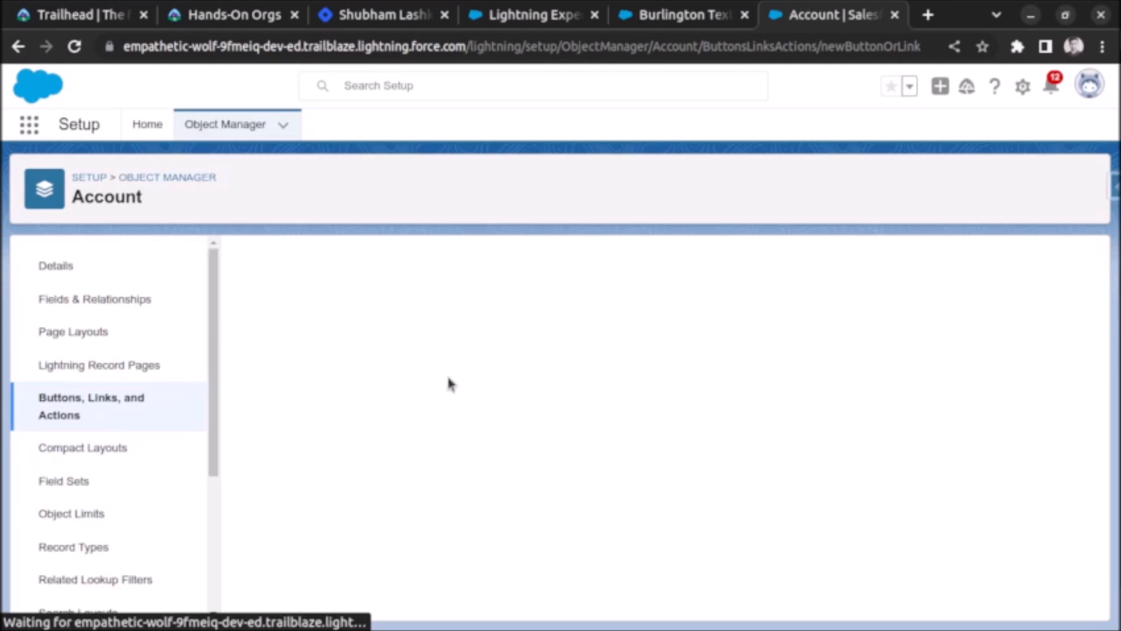
{"action": "mouse_move", "coordinate": [479, 365]}
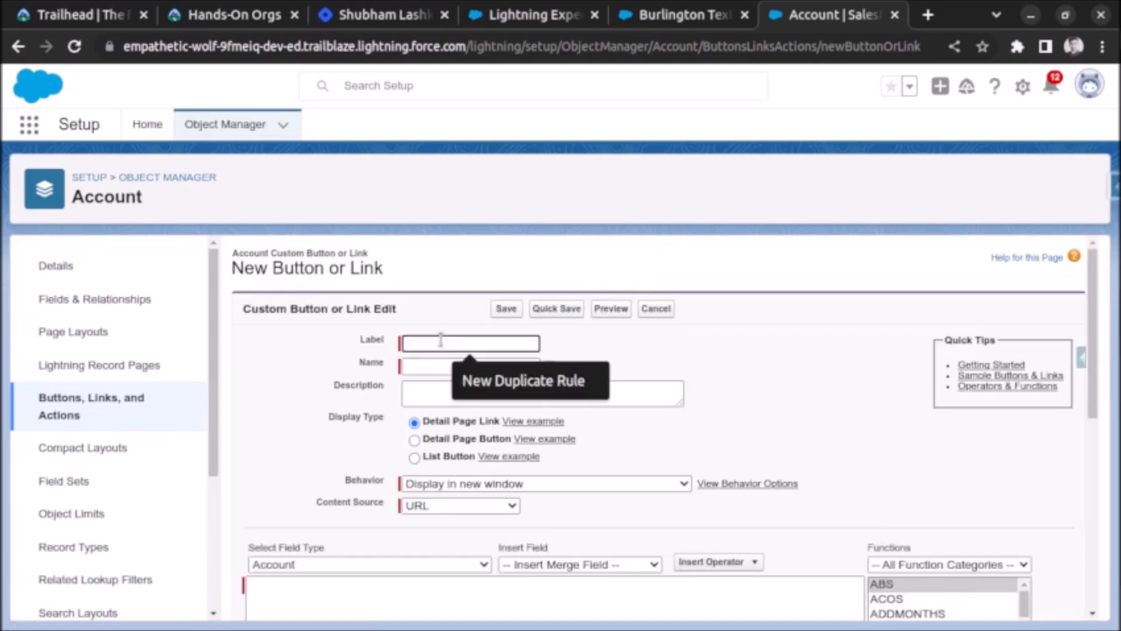
Label and name the button Clone with description 'Button to clone accounts.'.
{"action": "type", "text": "Clone"}
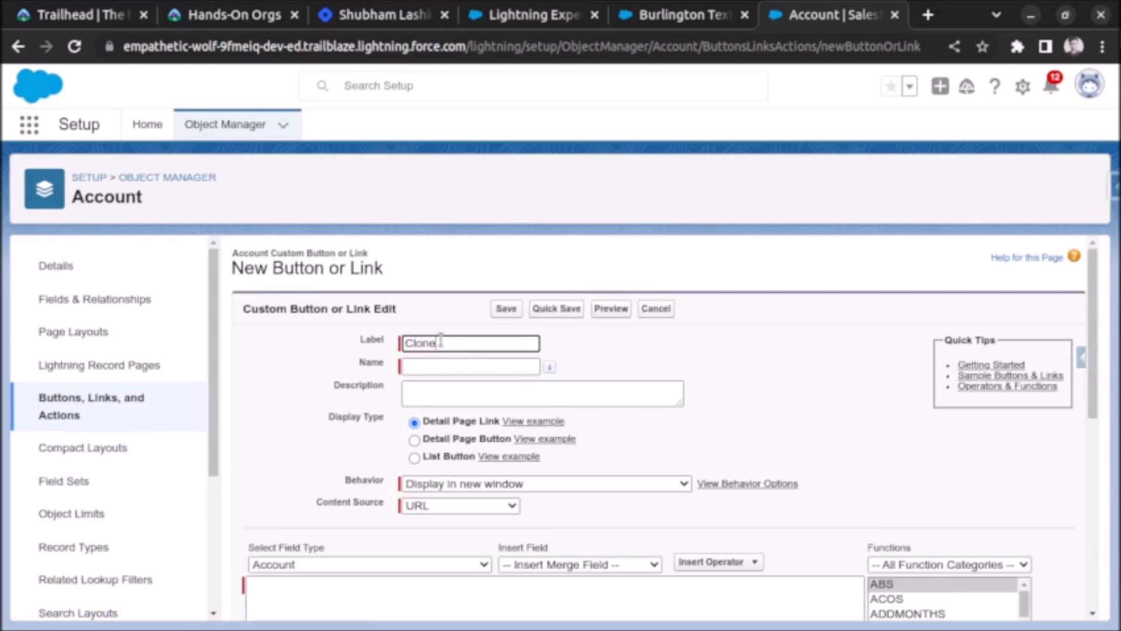
{"action": "left_click", "coordinate": [469, 366]}
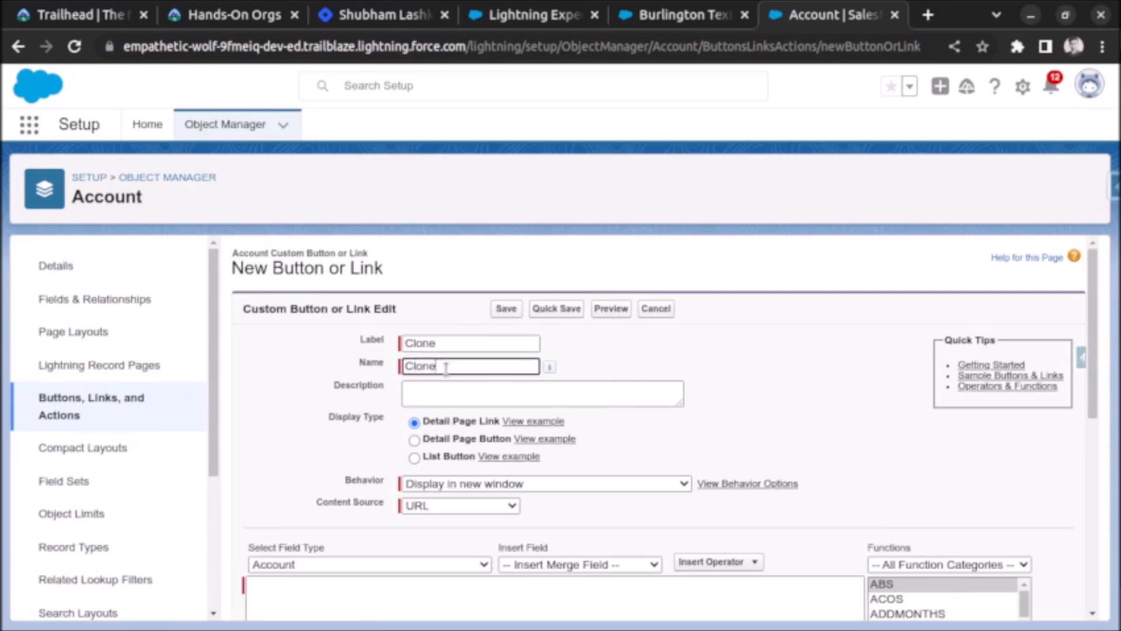
{"action": "mouse_move", "coordinate": [686, 368]}
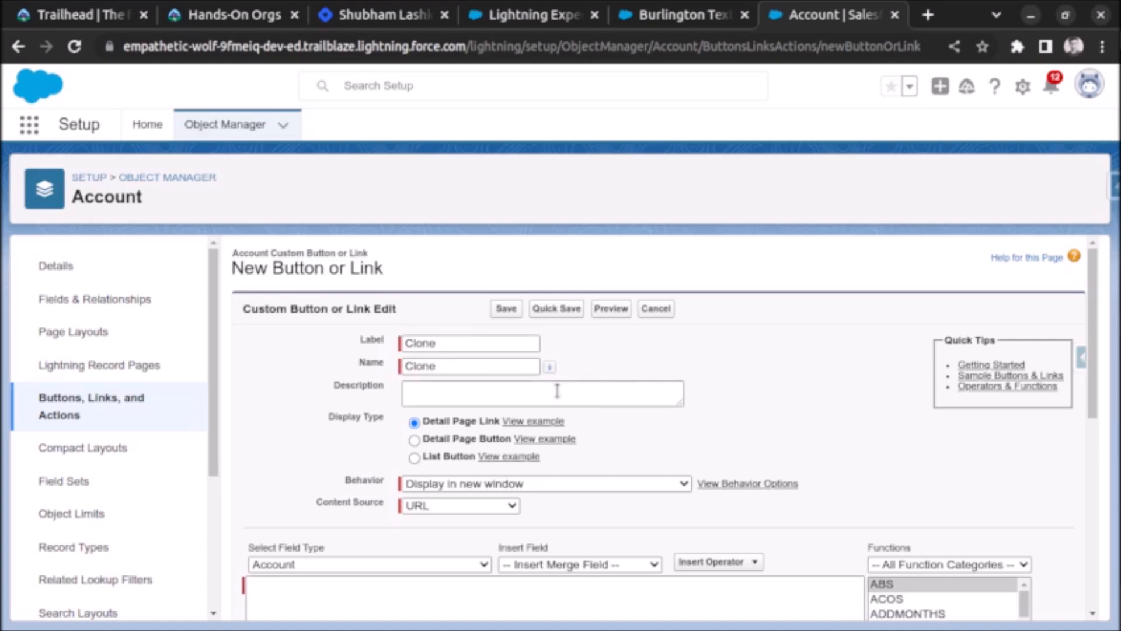
{"action": "left_click", "coordinate": [541, 392]}
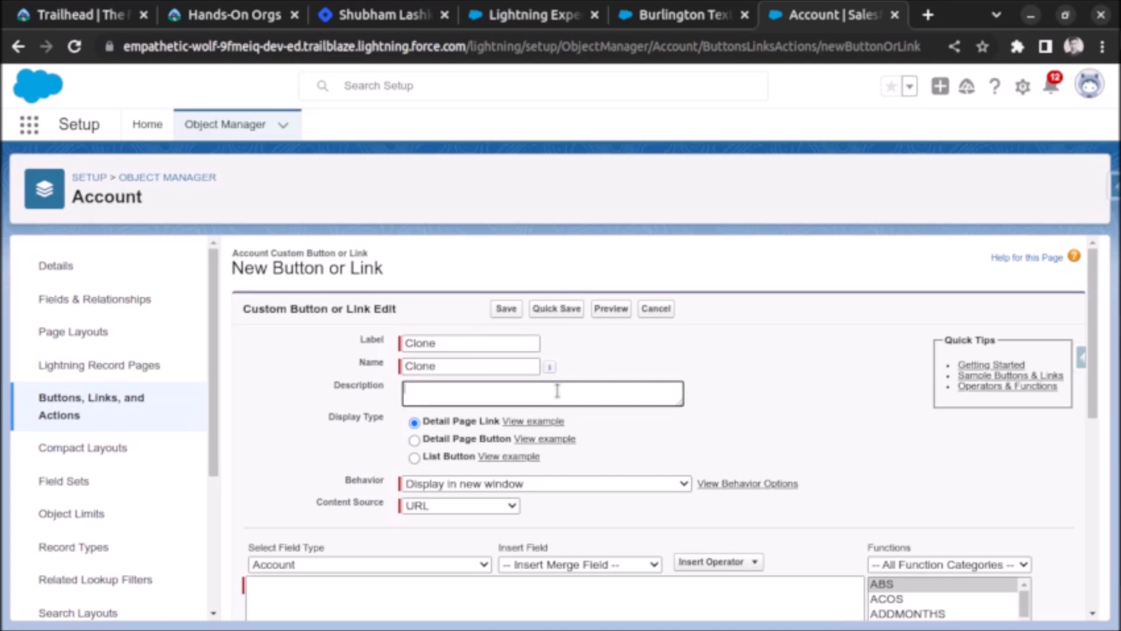
{"action": "type", "text": "Button"}
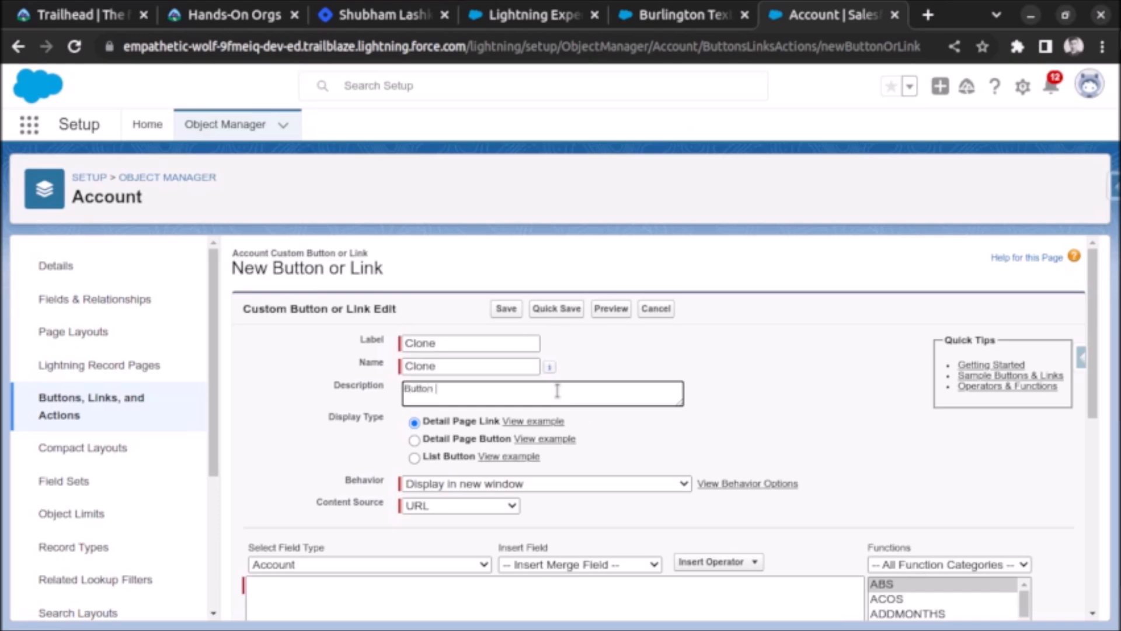
{"action": "type", "text": "to clone ac"}
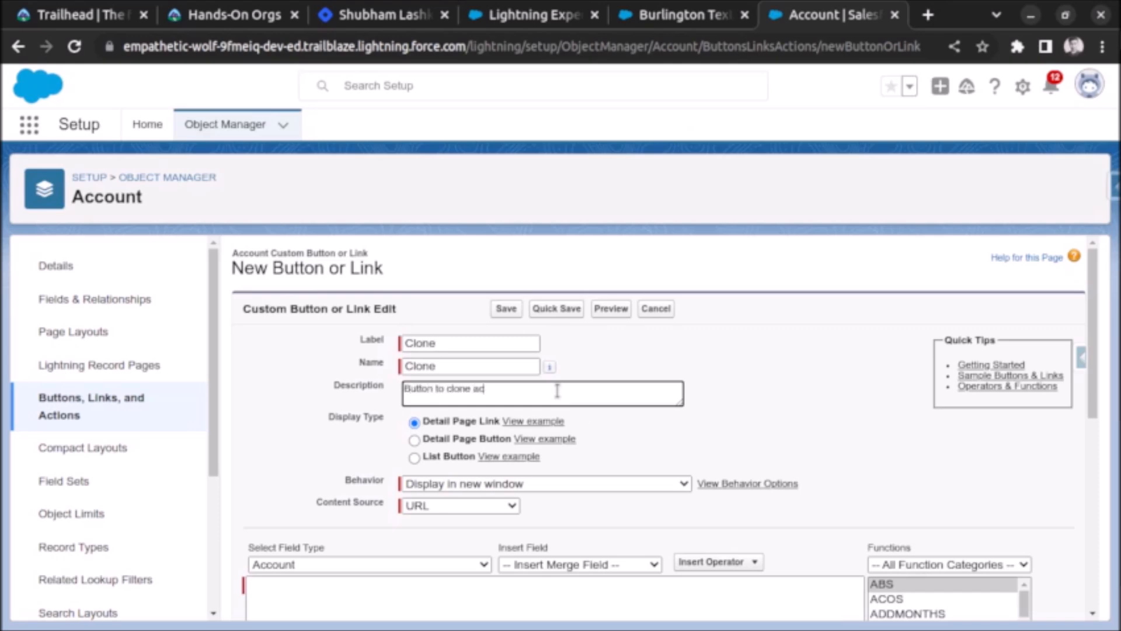
{"action": "type", "text": "counts."}
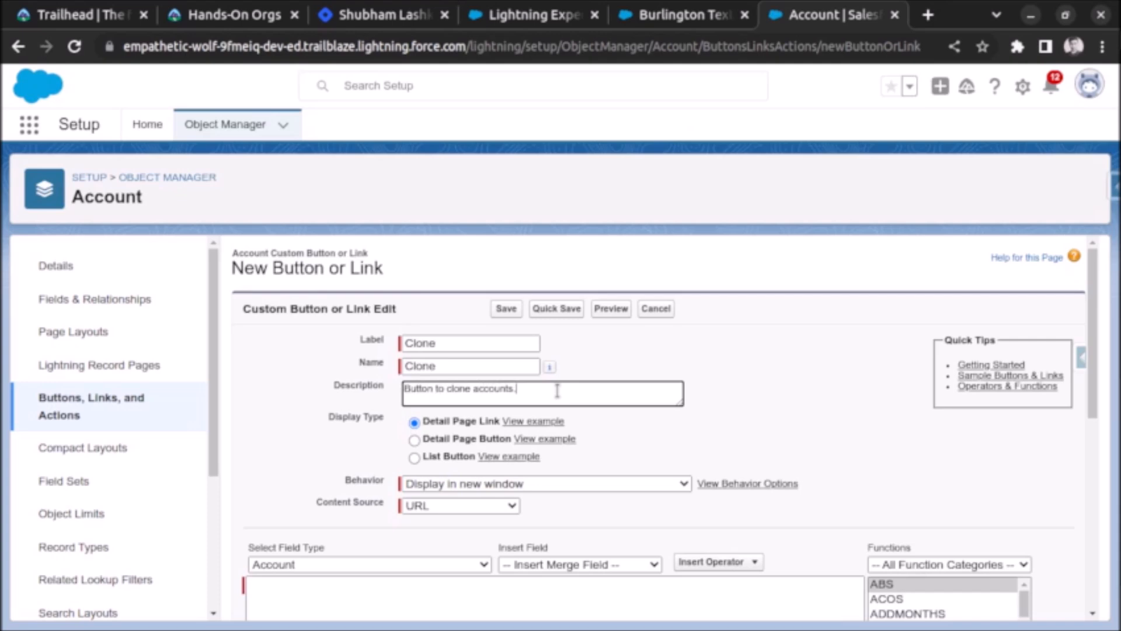
{"action": "mouse_move", "coordinate": [352, 444]}
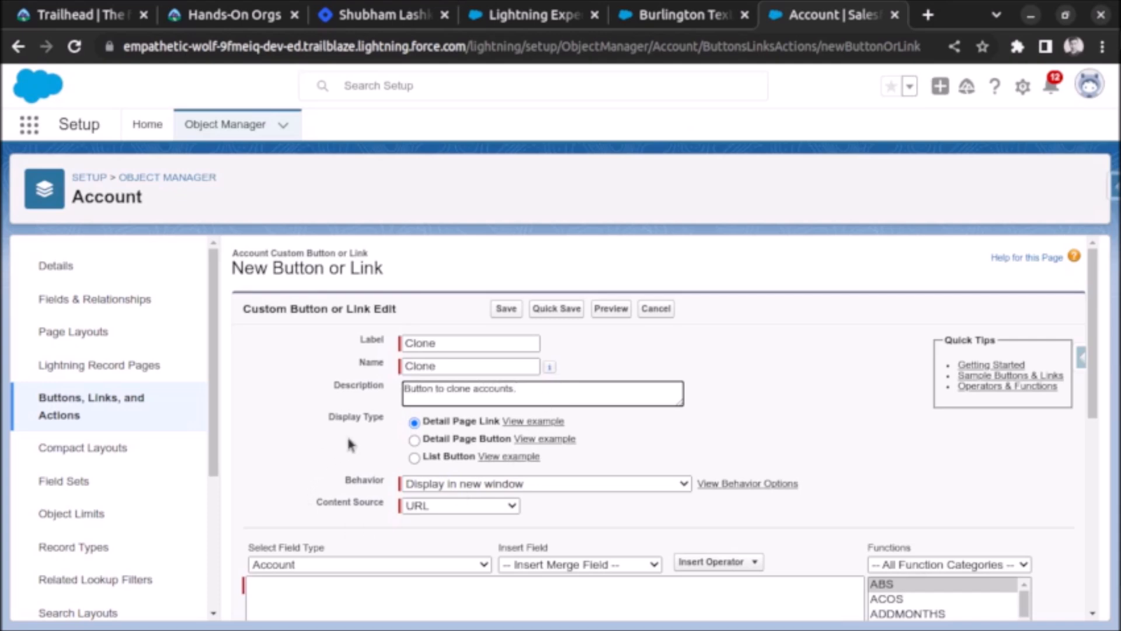
Make it a Detail Page Button that displays in the existing window without sidebar or header.
{"action": "left_click", "coordinate": [413, 438]}
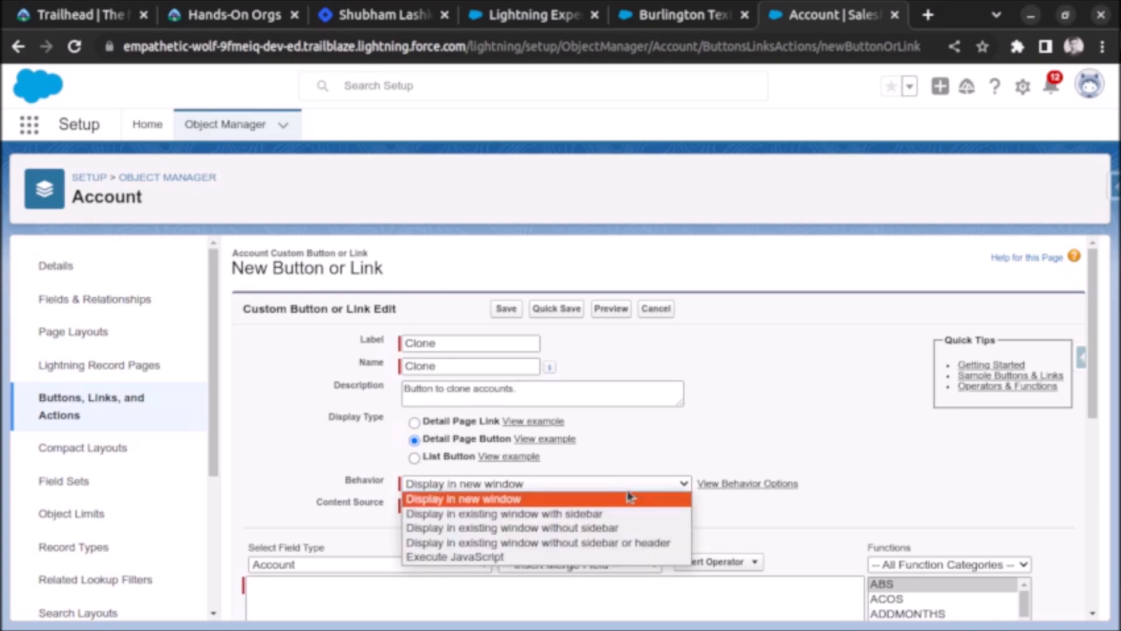
{"action": "mouse_move", "coordinate": [543, 543]}
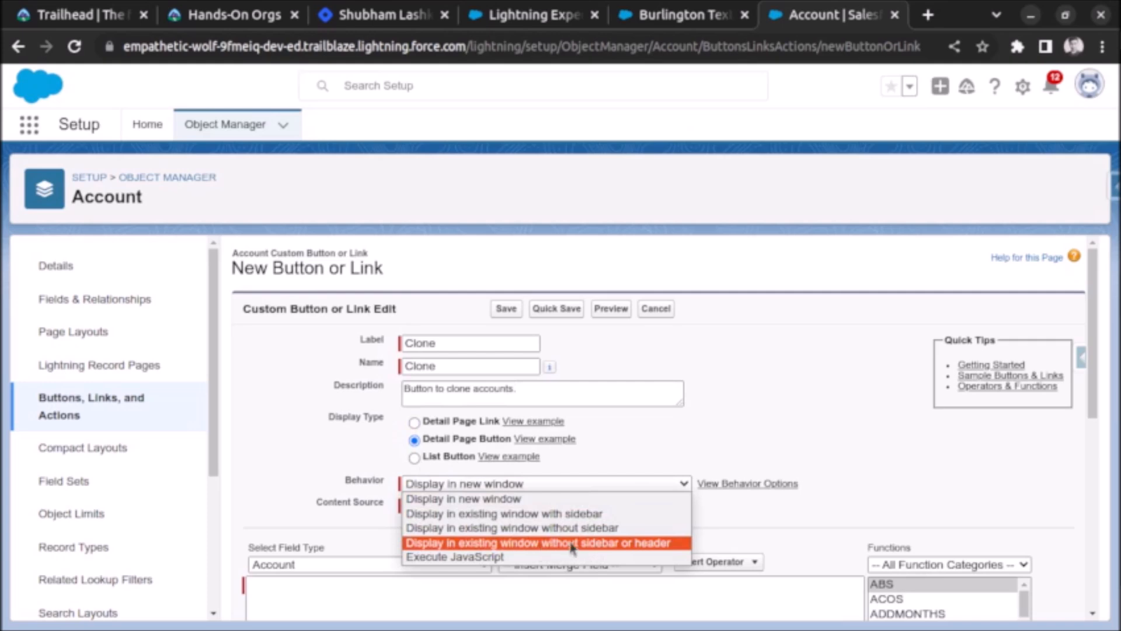
{"action": "left_click", "coordinate": [539, 543]}
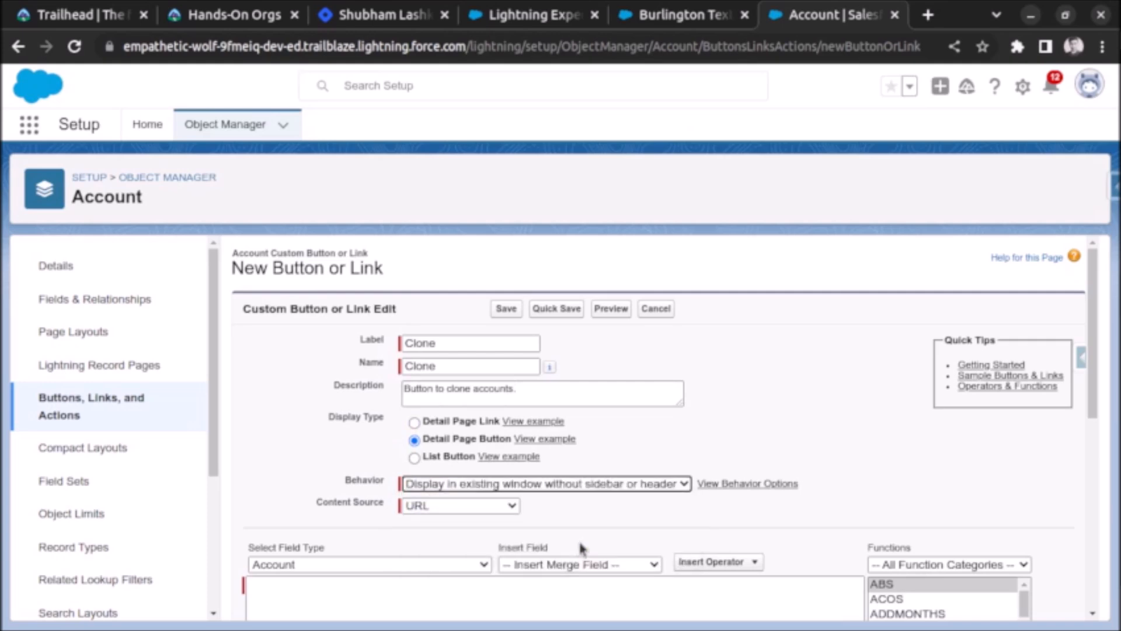
{"action": "mouse_move", "coordinate": [617, 478]}
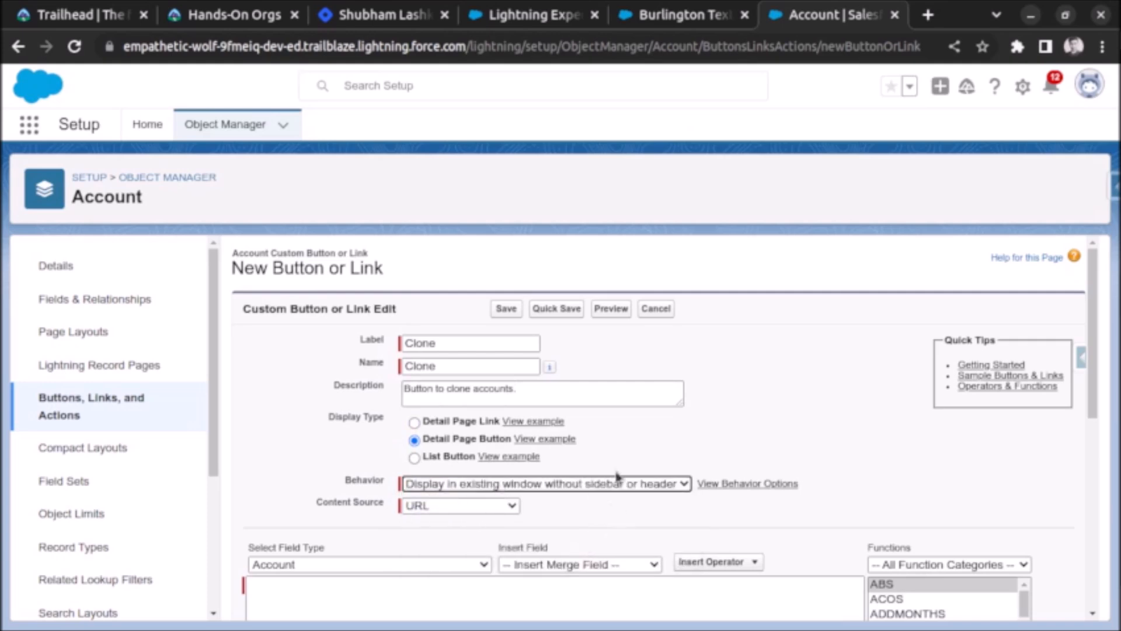
Enter the URL formula /{!Account.id}/e?clone=1 and check it has no syntax errors.
{"action": "scroll", "scroll_direction": "down", "scroll_amount": 3}
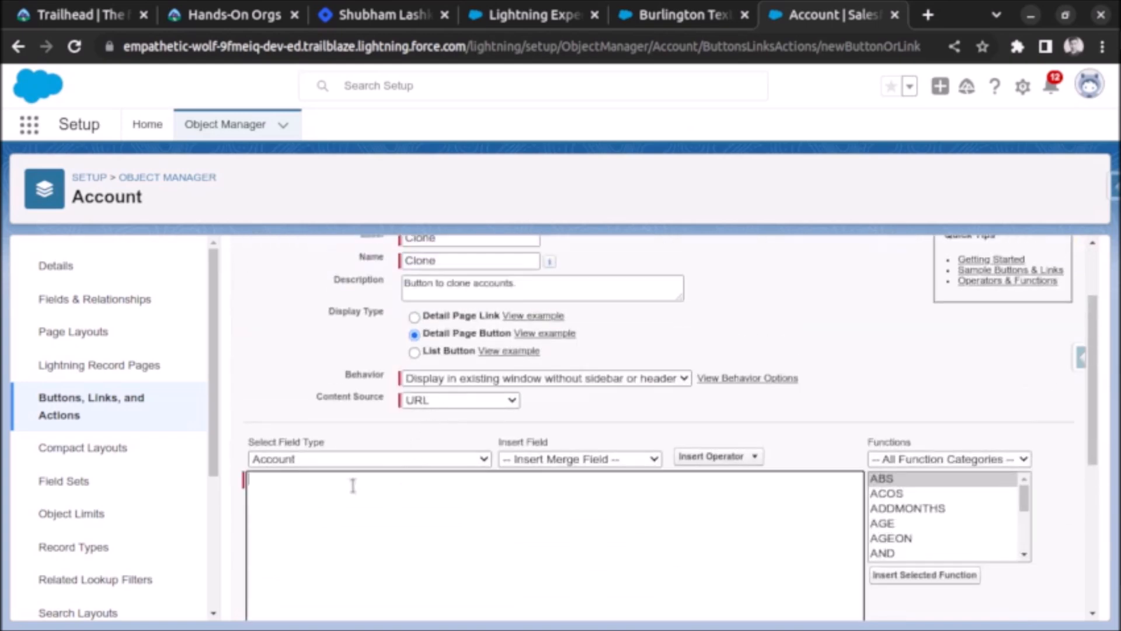
{"action": "scroll", "scroll_direction": "down", "scroll_amount": 3}
{"action": "type", "text": "/{!Account"}
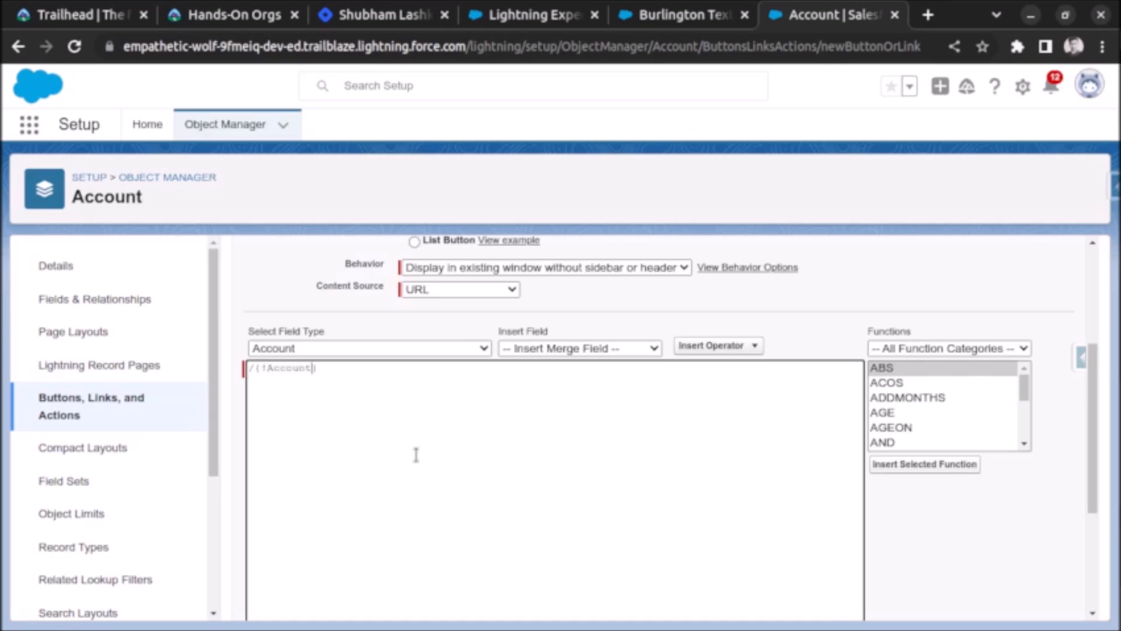
{"action": "type", "text": ".id}"}
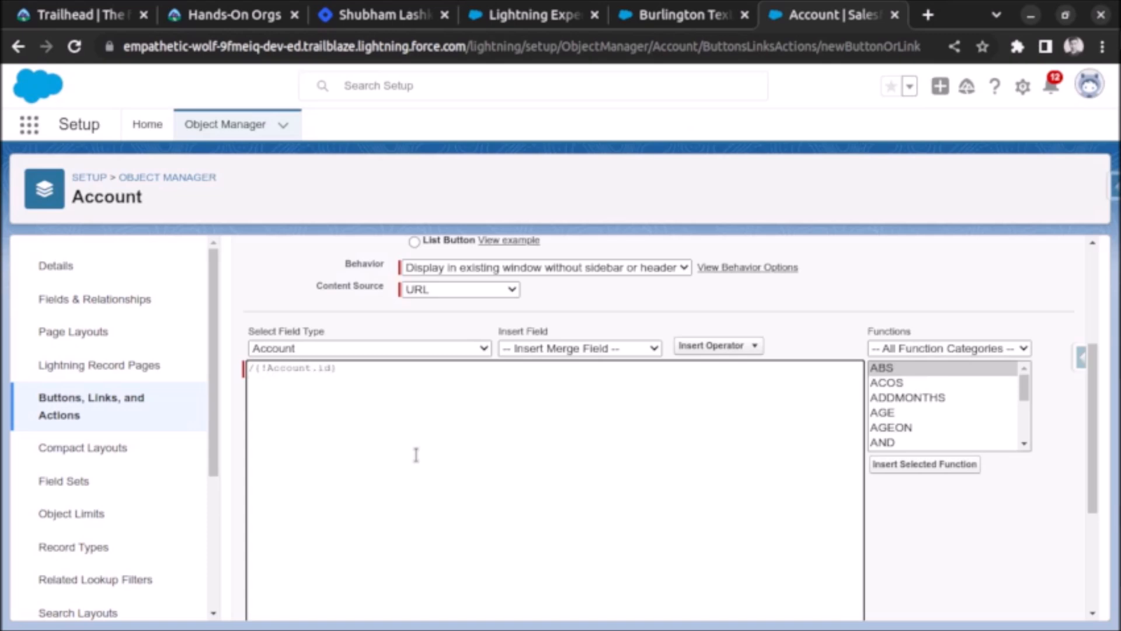
{"action": "type", "text": "/"}
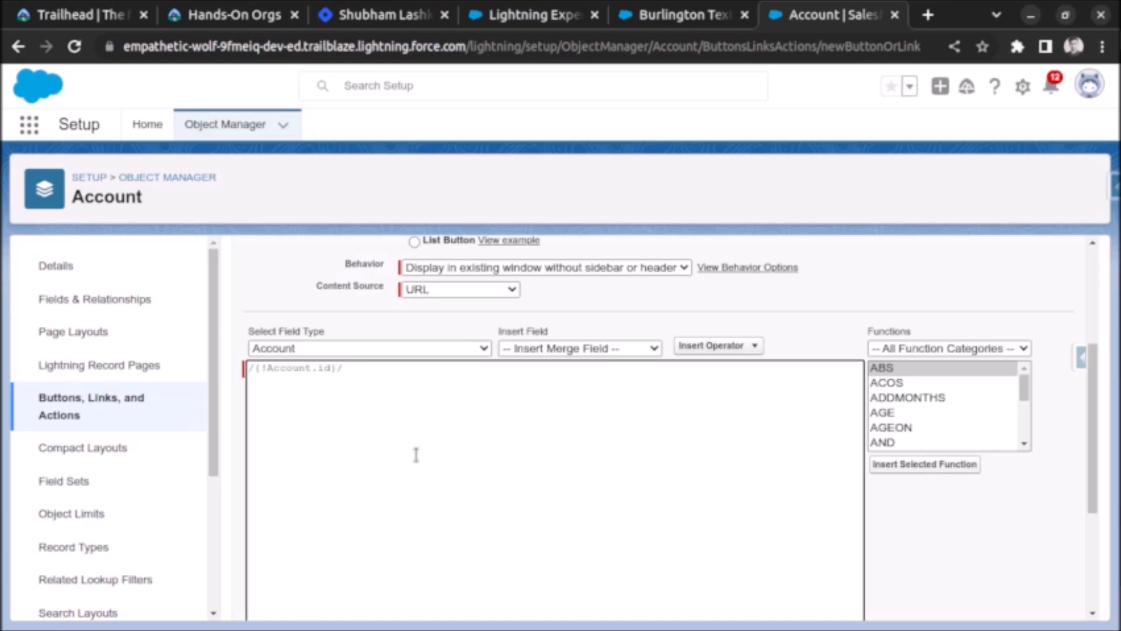
{"action": "type", "text": "e?"}
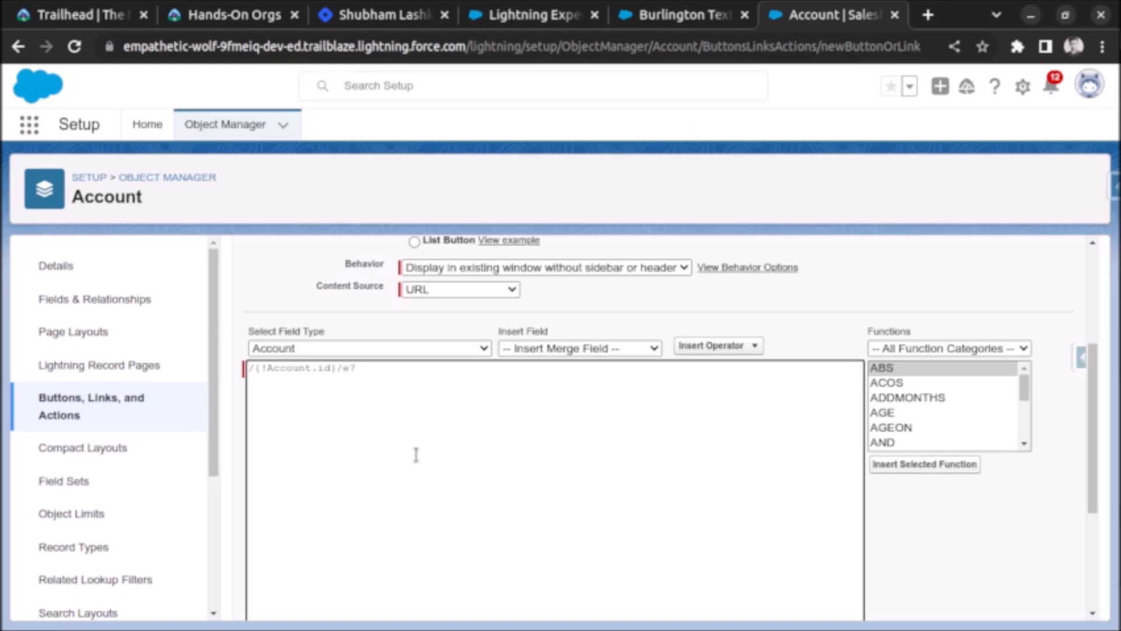
{"action": "type", "text": "clone"}
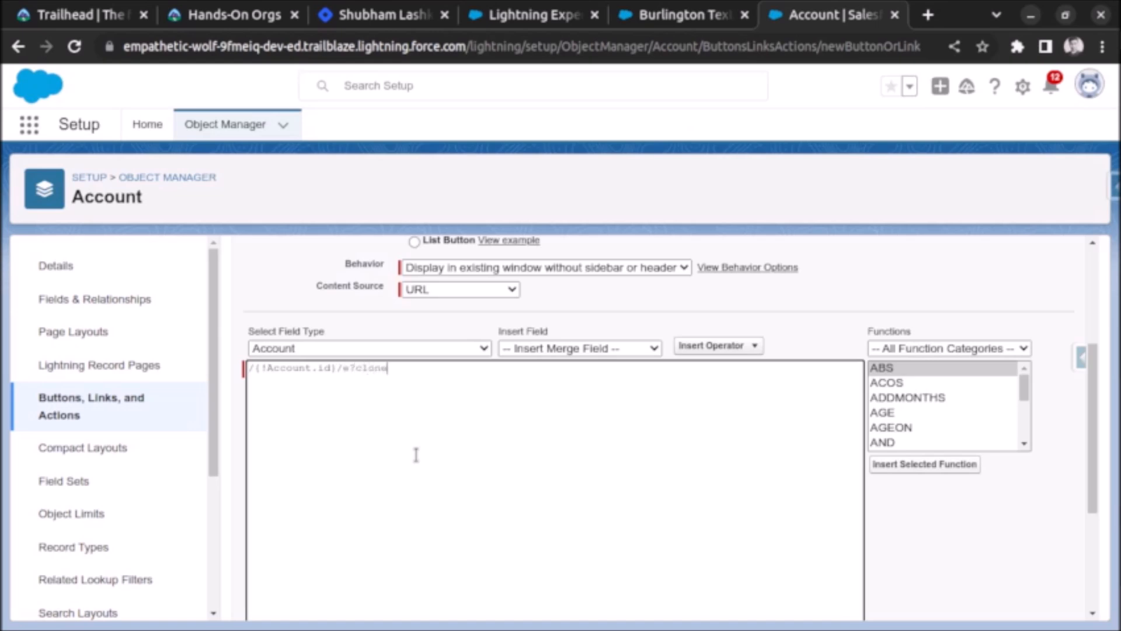
{"action": "type", "text": "=1"}
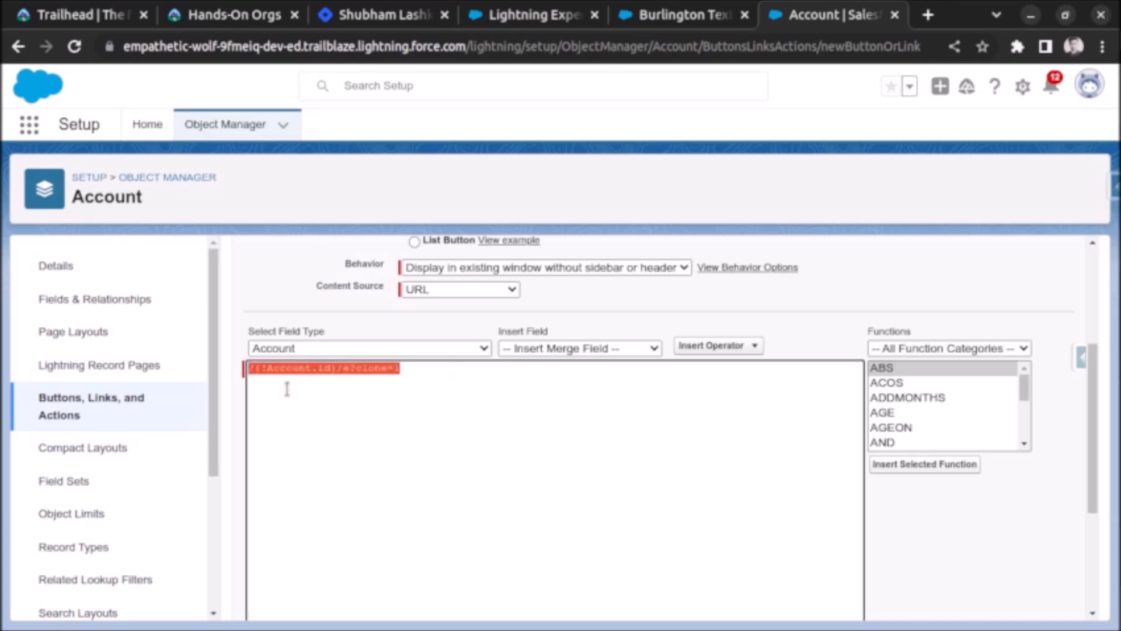
{"action": "scroll", "scroll_direction": "down", "scroll_amount": 3}
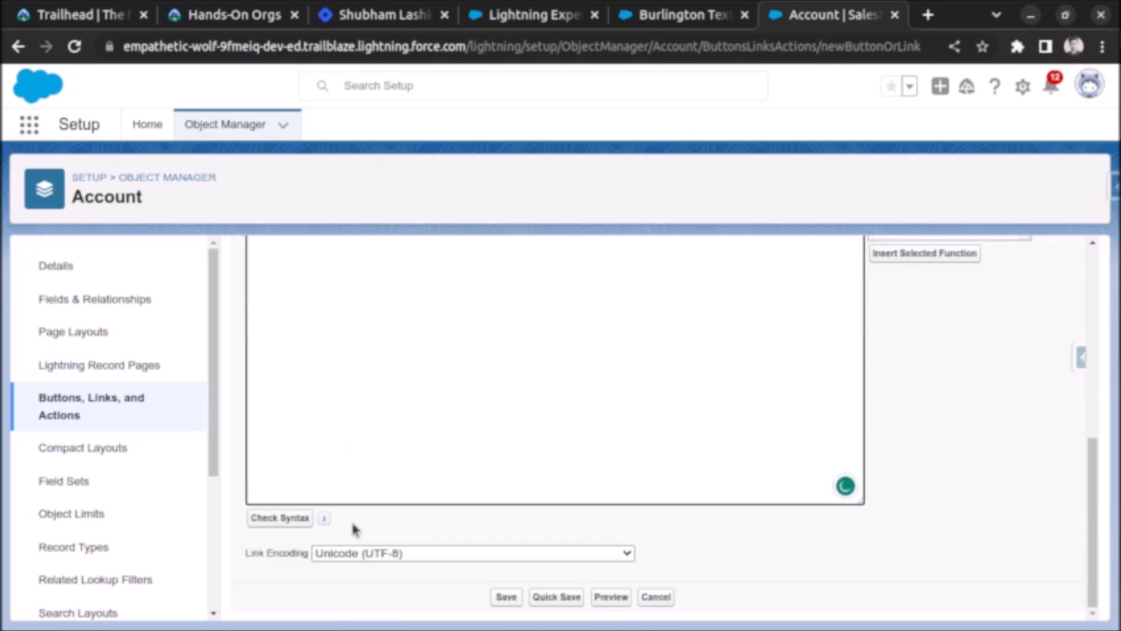
{"action": "scroll", "scroll_direction": "up", "scroll_amount": 3}
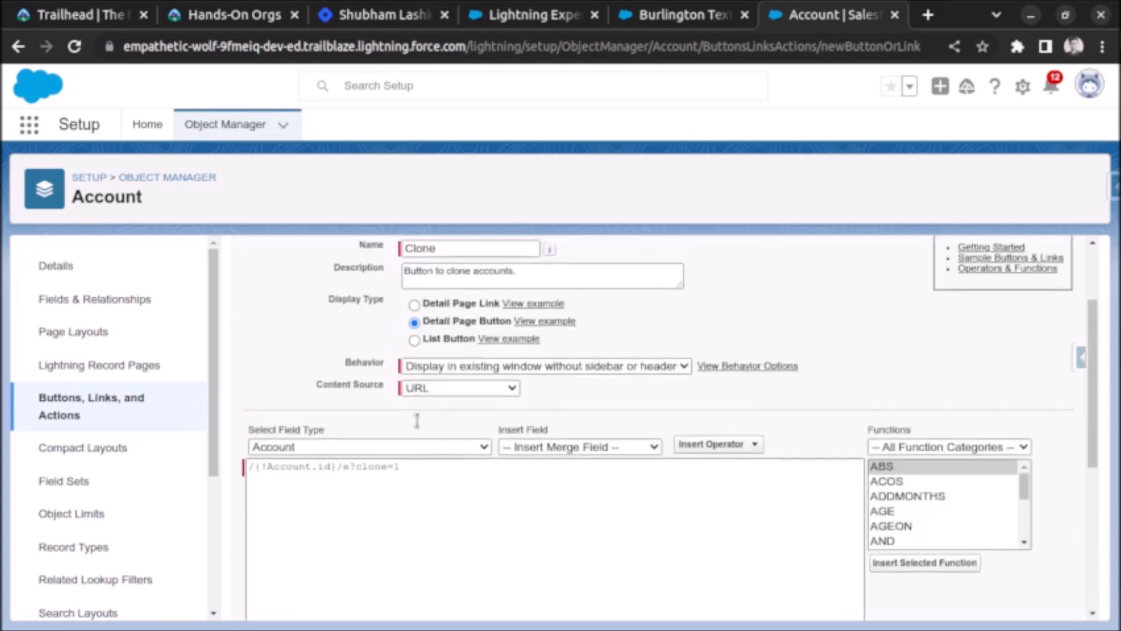
{"action": "scroll", "scroll_direction": "down", "scroll_amount": 3}
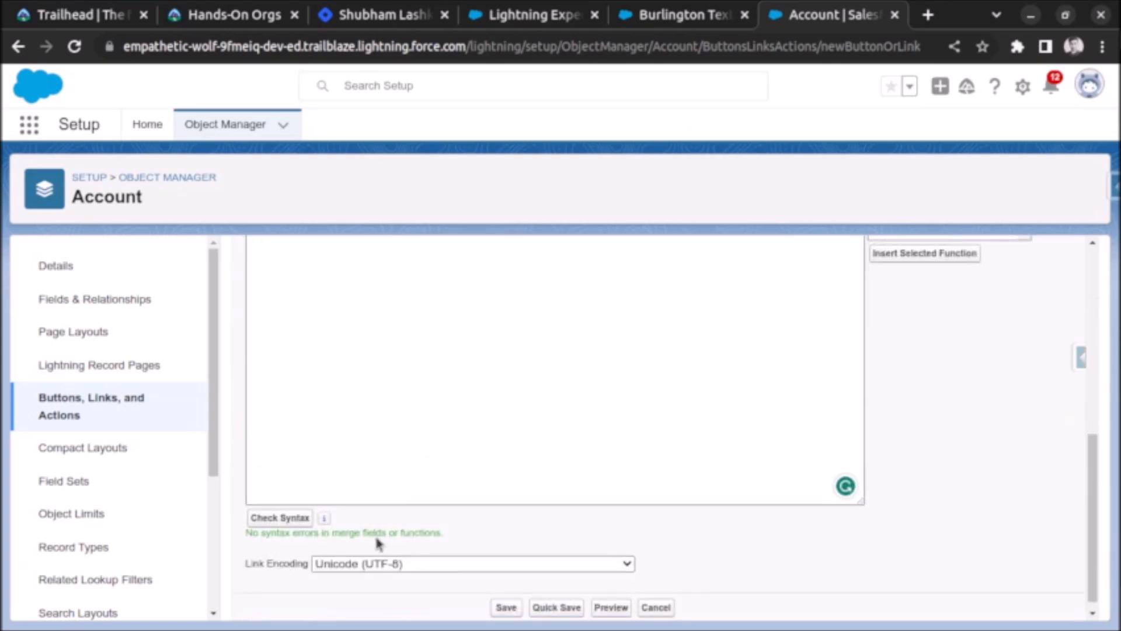
{"action": "scroll", "scroll_direction": "up", "scroll_amount": 3}
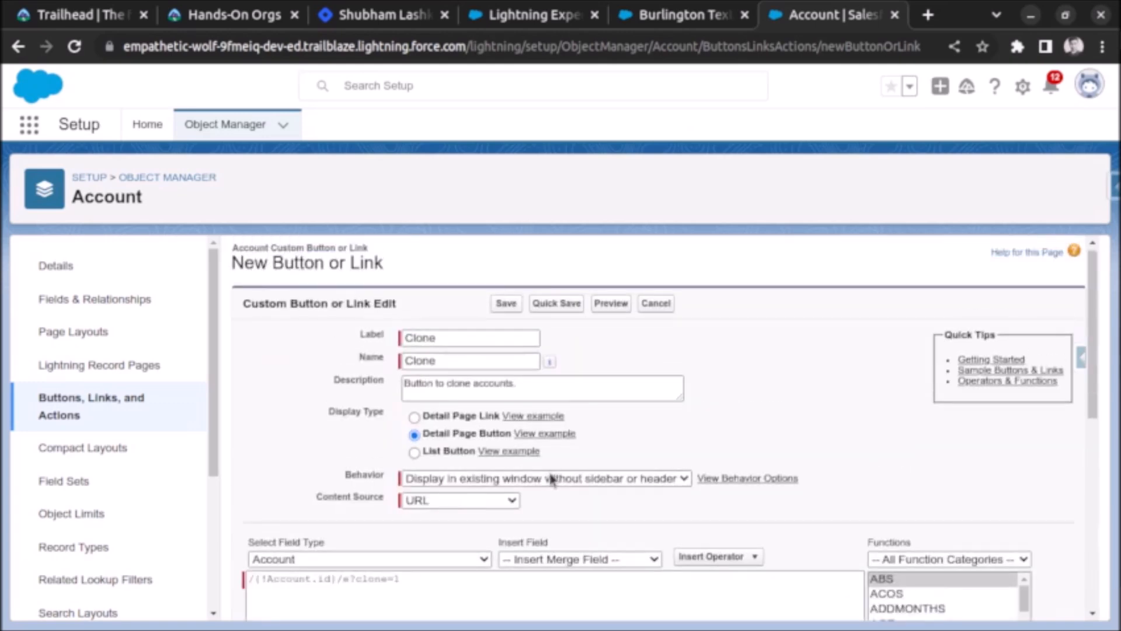
Save the Clone button, acknowledge the layout reminder and go to Account page layouts.
{"action": "left_click", "coordinate": [505, 302]}
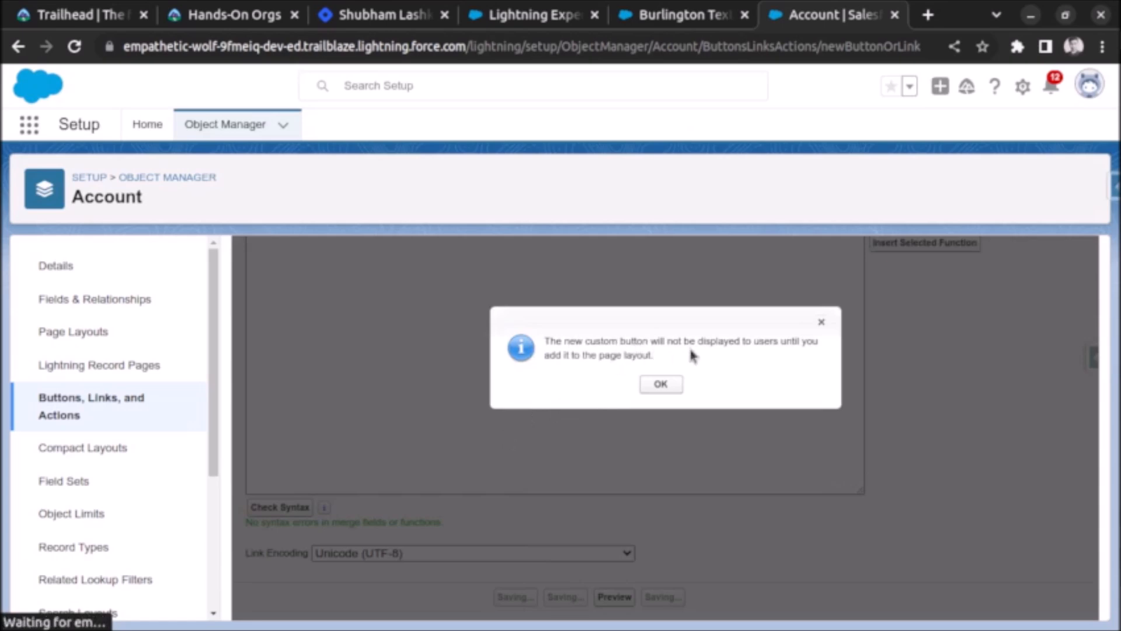
{"action": "left_click", "coordinate": [659, 384]}
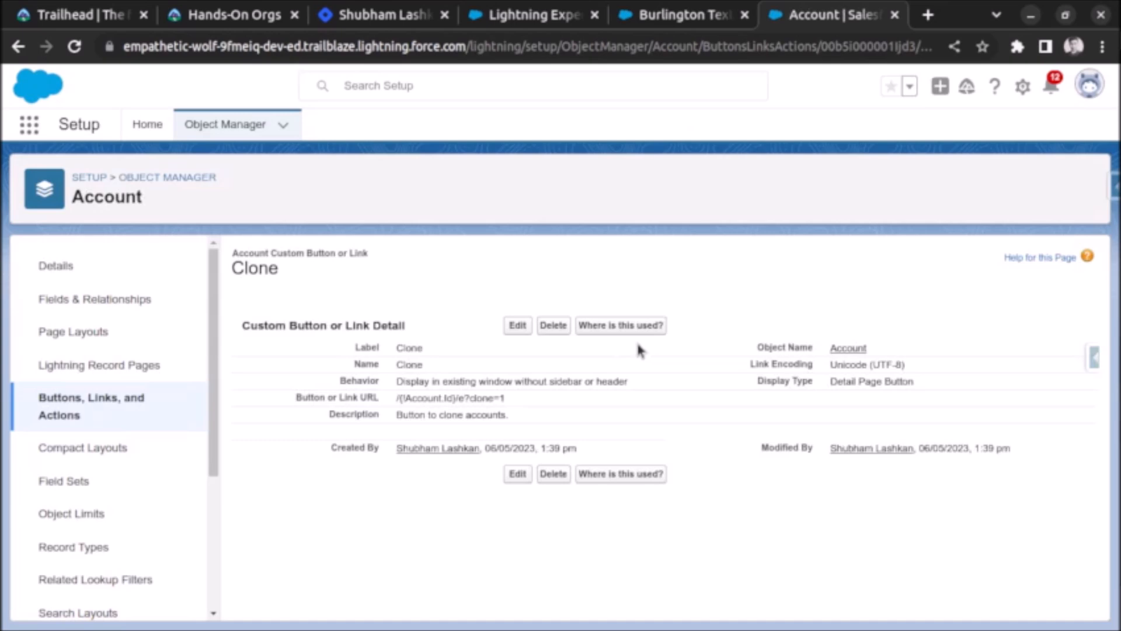
{"action": "mouse_move", "coordinate": [558, 421]}
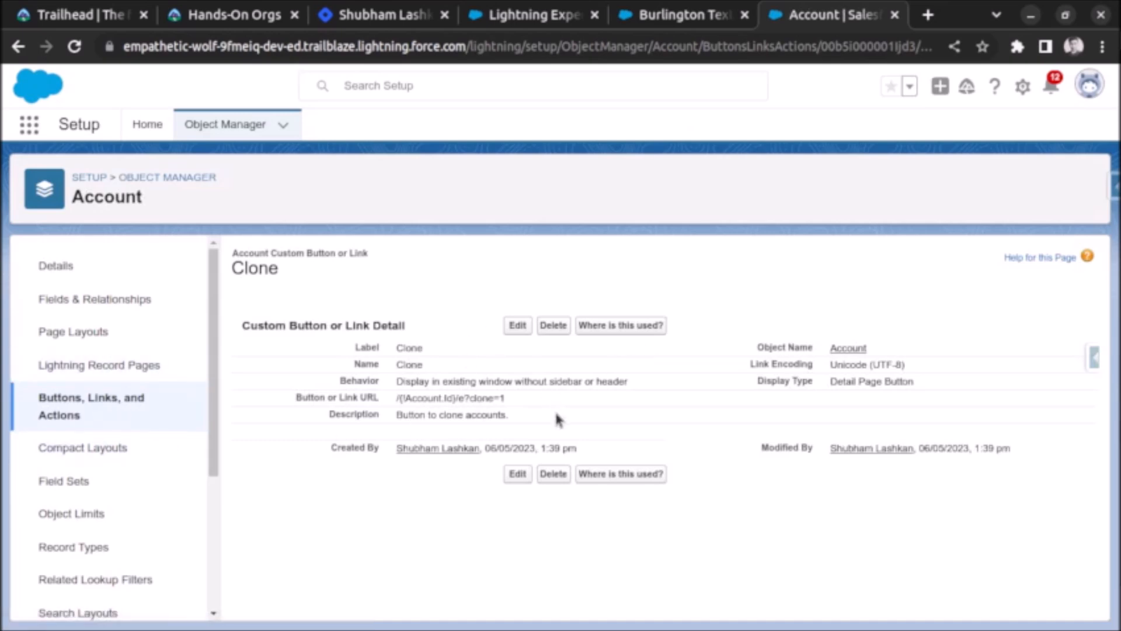
{"action": "left_click", "coordinate": [72, 330]}
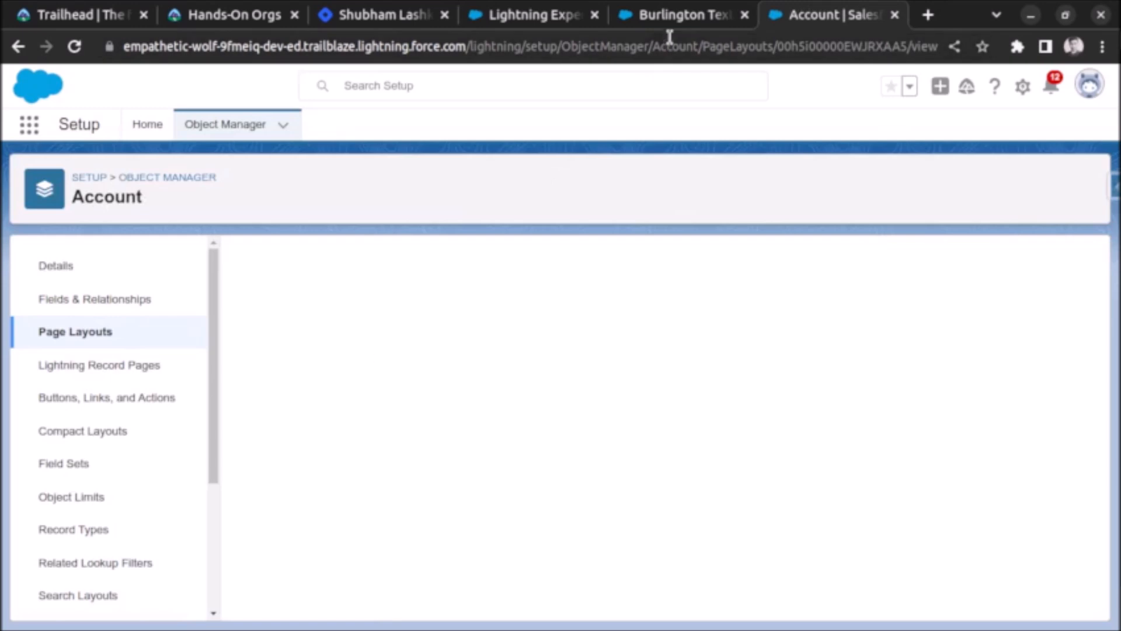
From the Mobile & Lightning Actions palette, drag Clone into the layout's Salesforce Mobile and Lightning Experience Actions.
{"action": "left_click", "coordinate": [677, 14]}
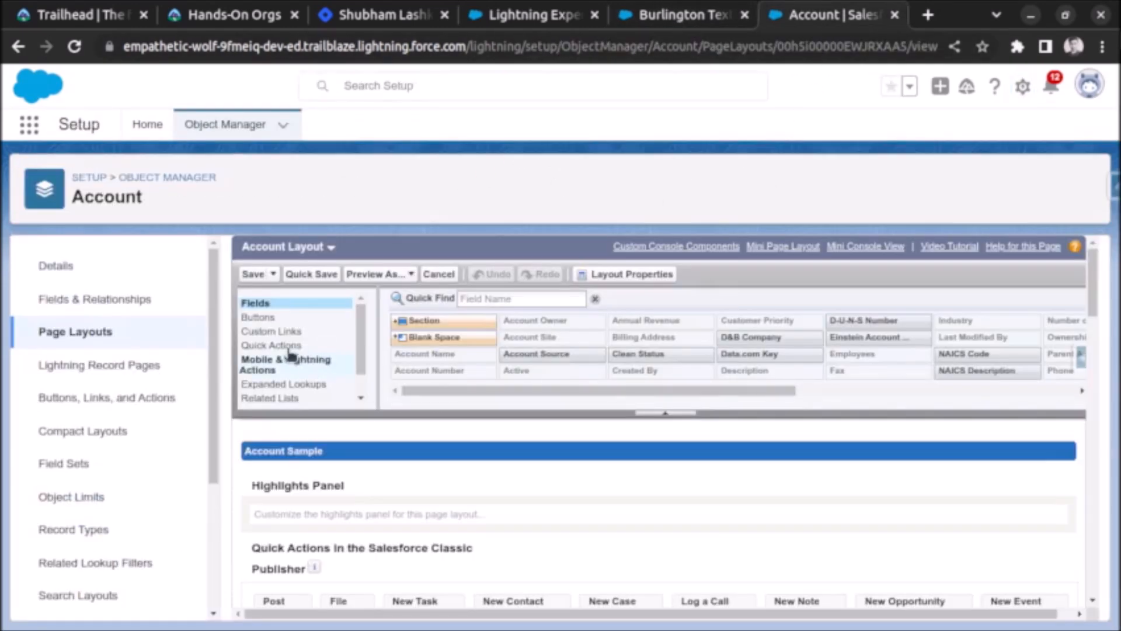
{"action": "left_click", "coordinate": [270, 345]}
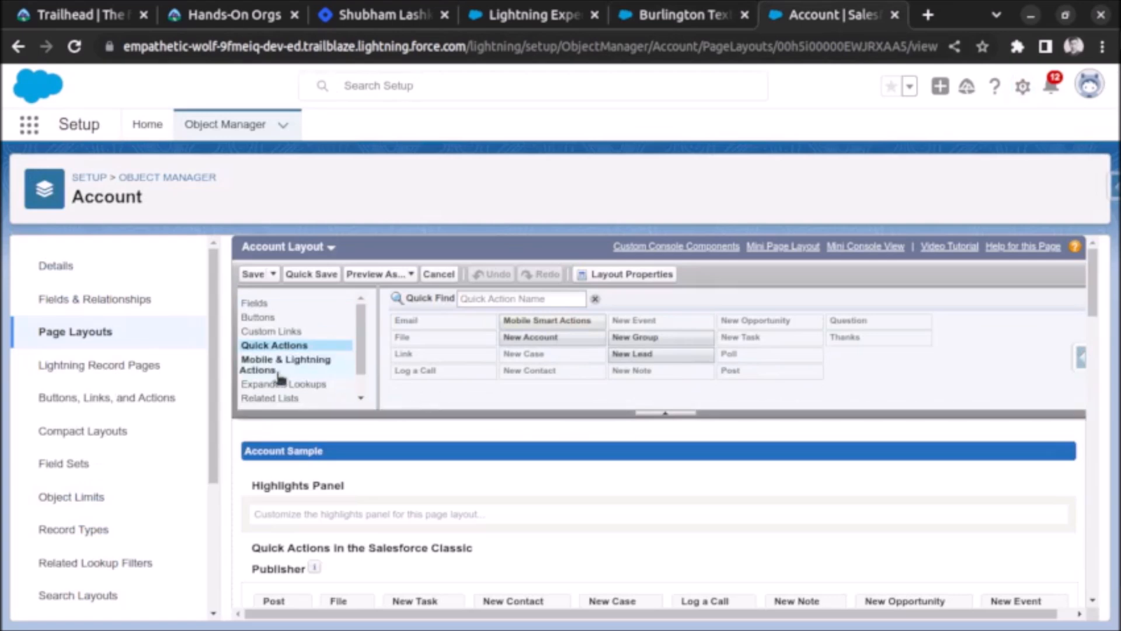
{"action": "left_click", "coordinate": [286, 365]}
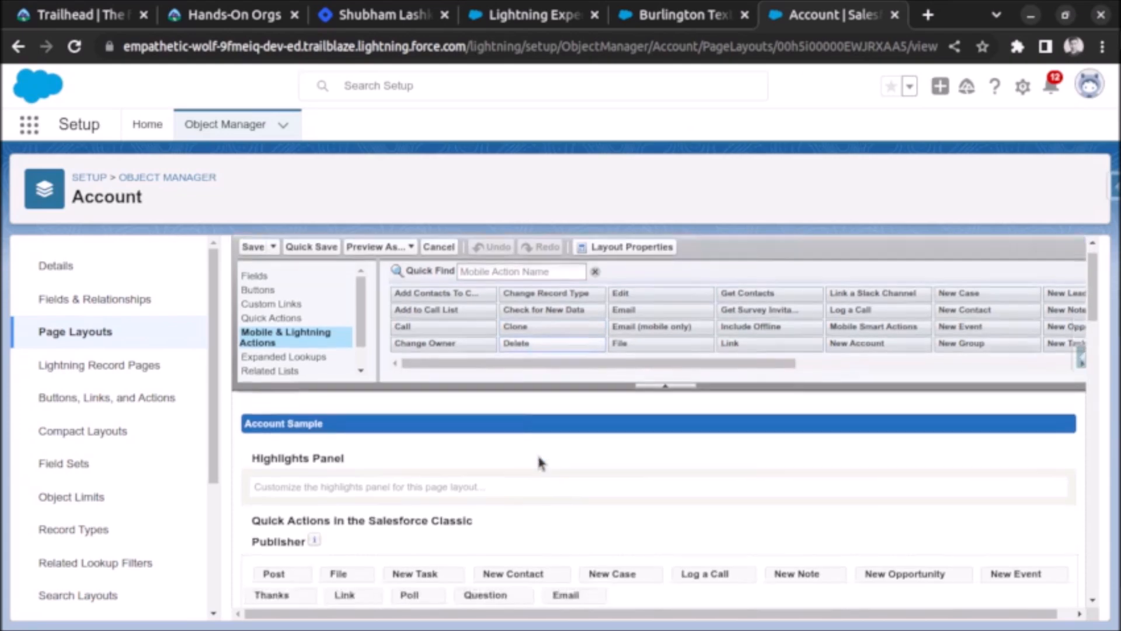
{"action": "scroll", "scroll_direction": "down", "scroll_amount": 3}
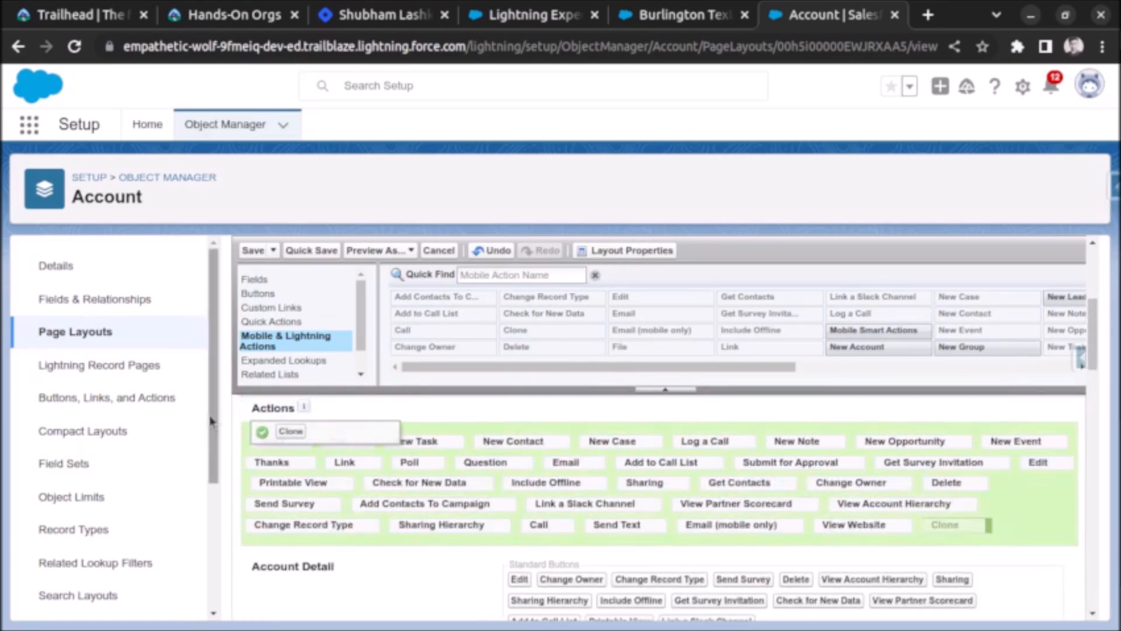
{"action": "scroll", "scroll_direction": "down", "scroll_amount": 3}
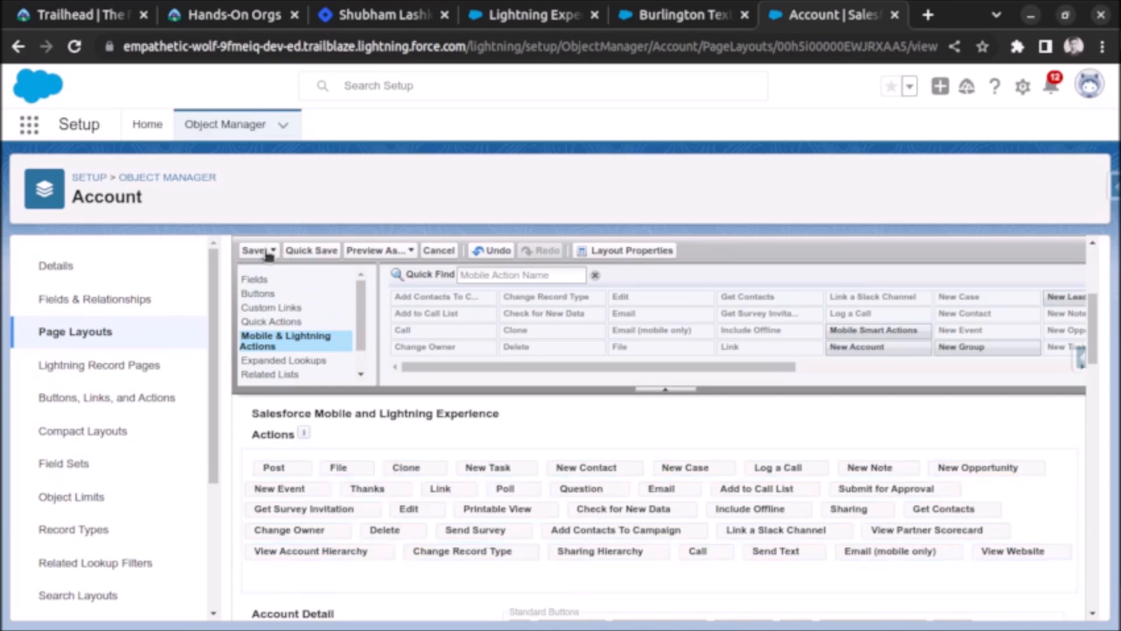
Save the Account Layout and return to the Burlington Textiles record, which now shows Clone.
{"action": "left_click", "coordinate": [254, 250]}
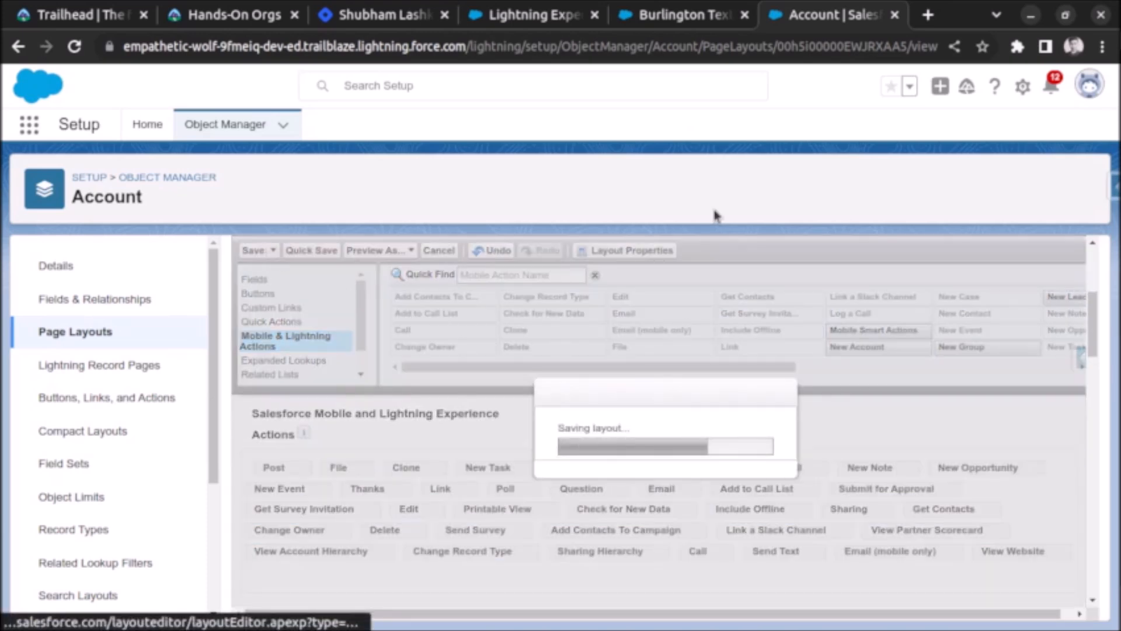
{"action": "left_click", "coordinate": [676, 14]}
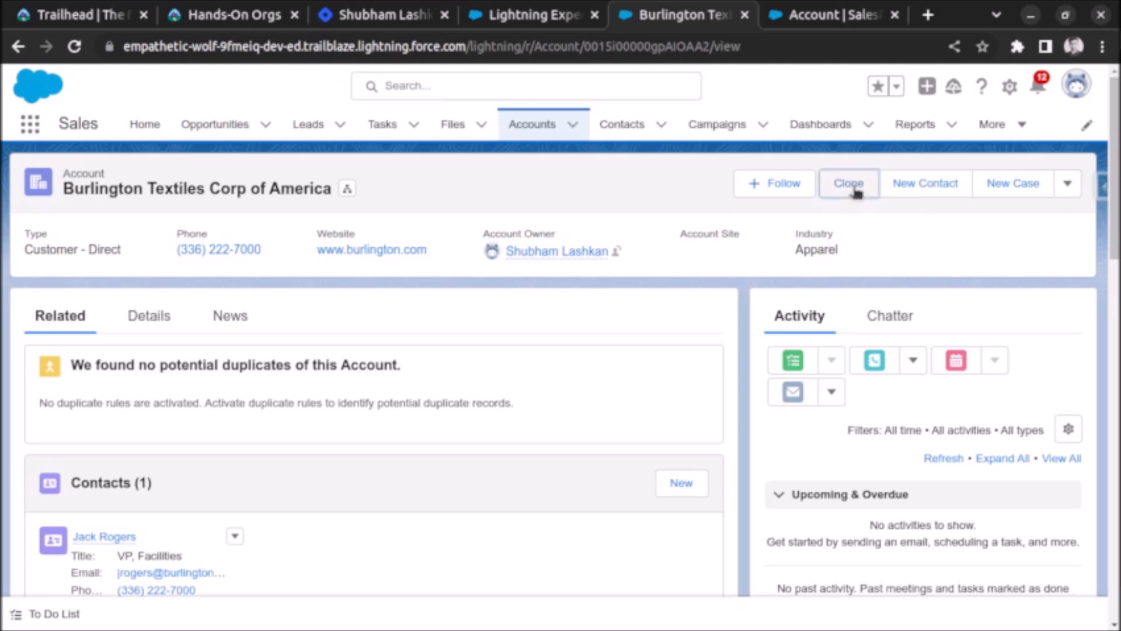
Use Clone to save a new Burlington Textiles Corp of America account and dismiss the success toast.
{"action": "left_click", "coordinate": [849, 183]}
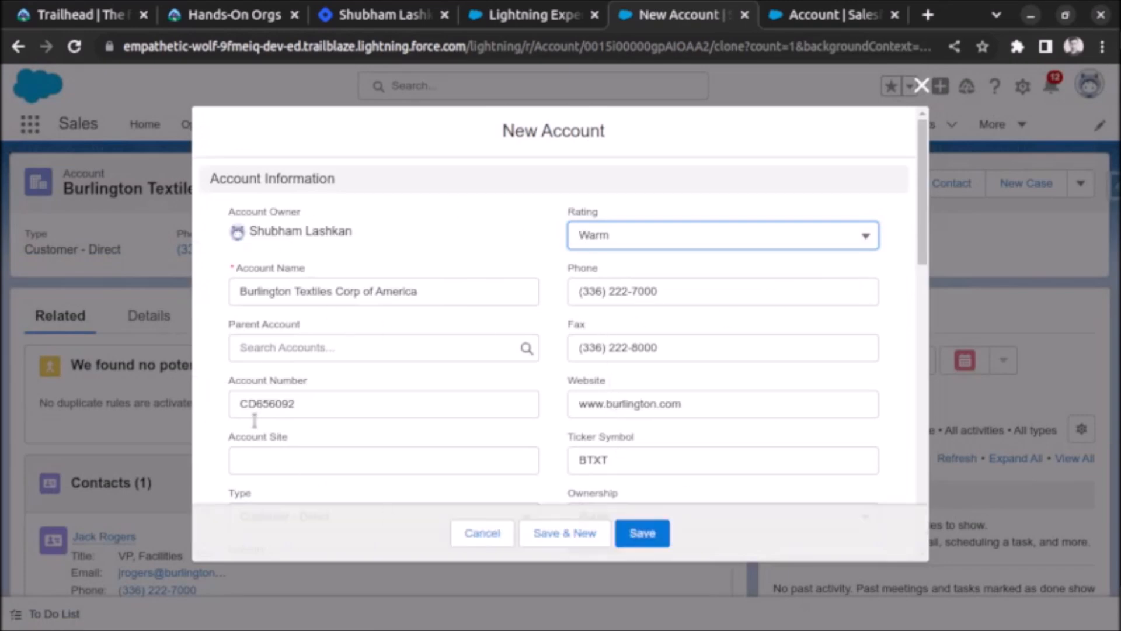
{"action": "mouse_move", "coordinate": [293, 269]}
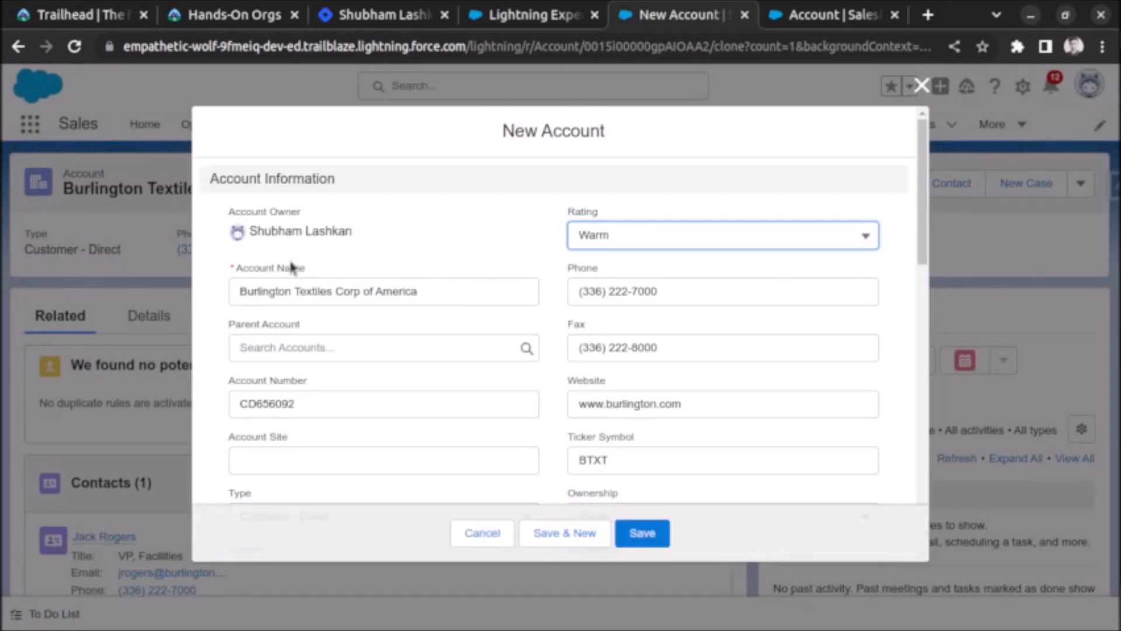
{"action": "mouse_move", "coordinate": [572, 246]}
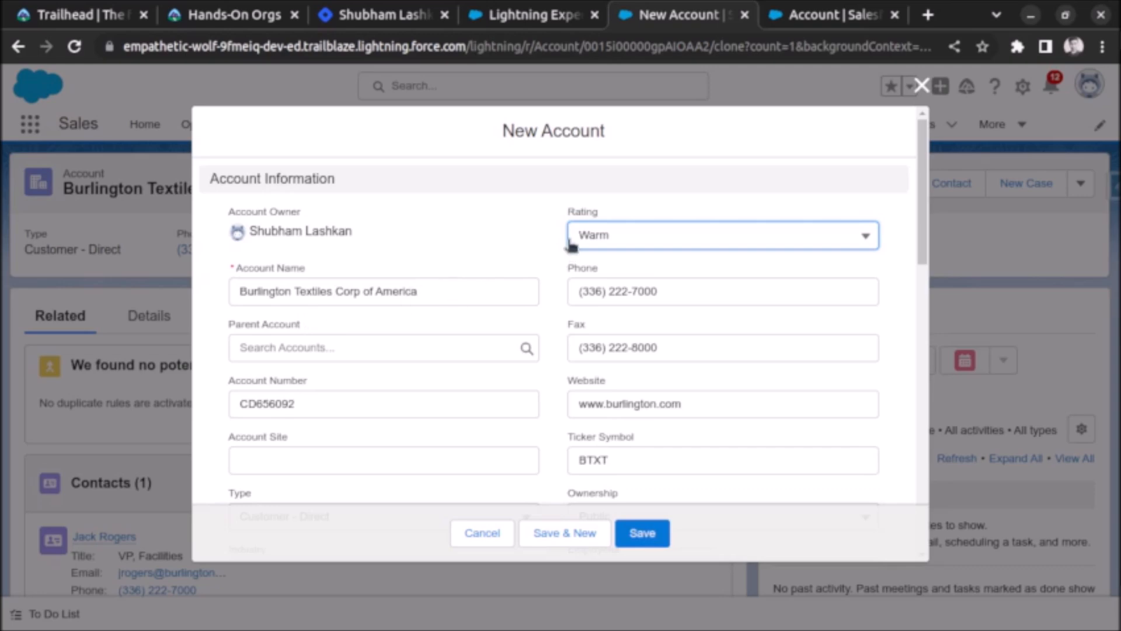
{"action": "mouse_move", "coordinate": [384, 200]}
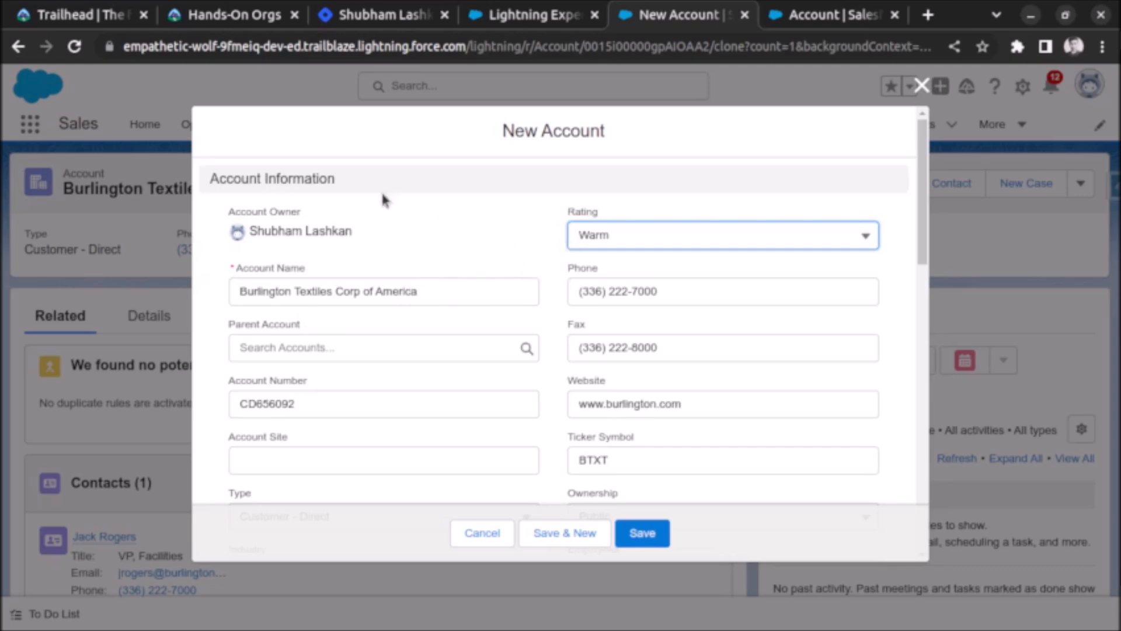
{"action": "mouse_move", "coordinate": [472, 252]}
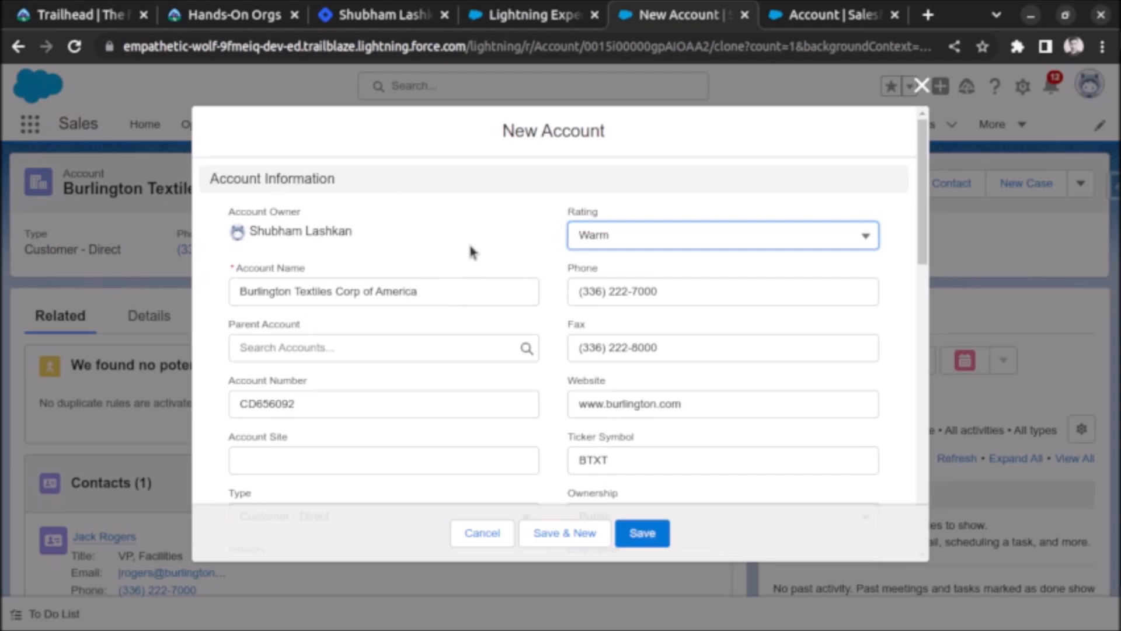
{"action": "left_click", "coordinate": [641, 533]}
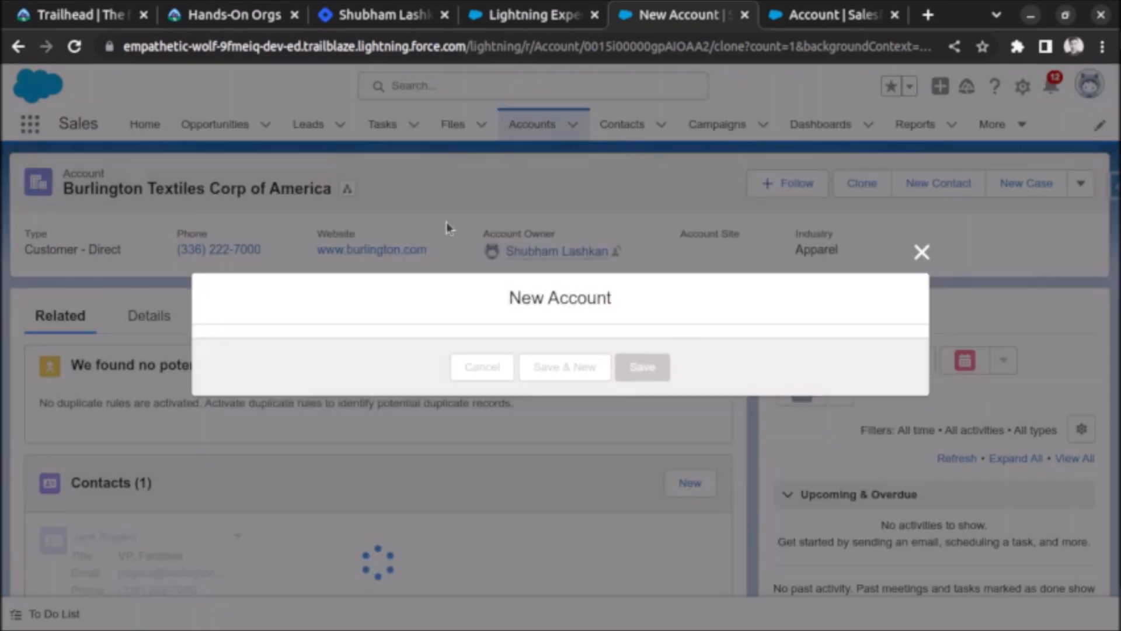
{"action": "left_click", "coordinate": [641, 367]}
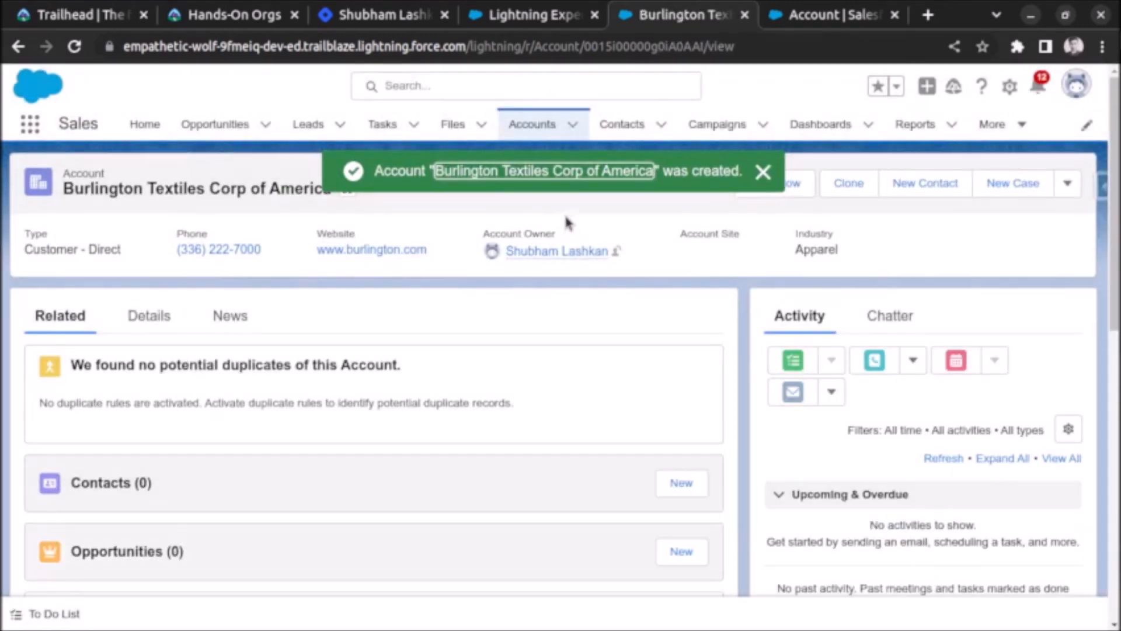
{"action": "mouse_move", "coordinate": [619, 303]}
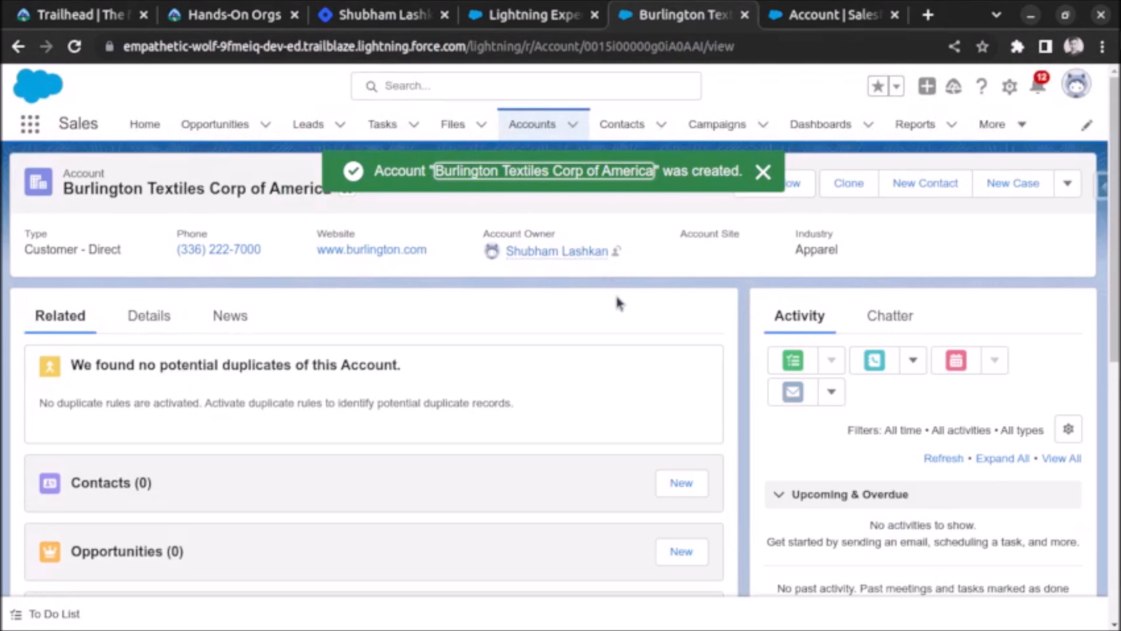
{"action": "left_click", "coordinate": [763, 173]}
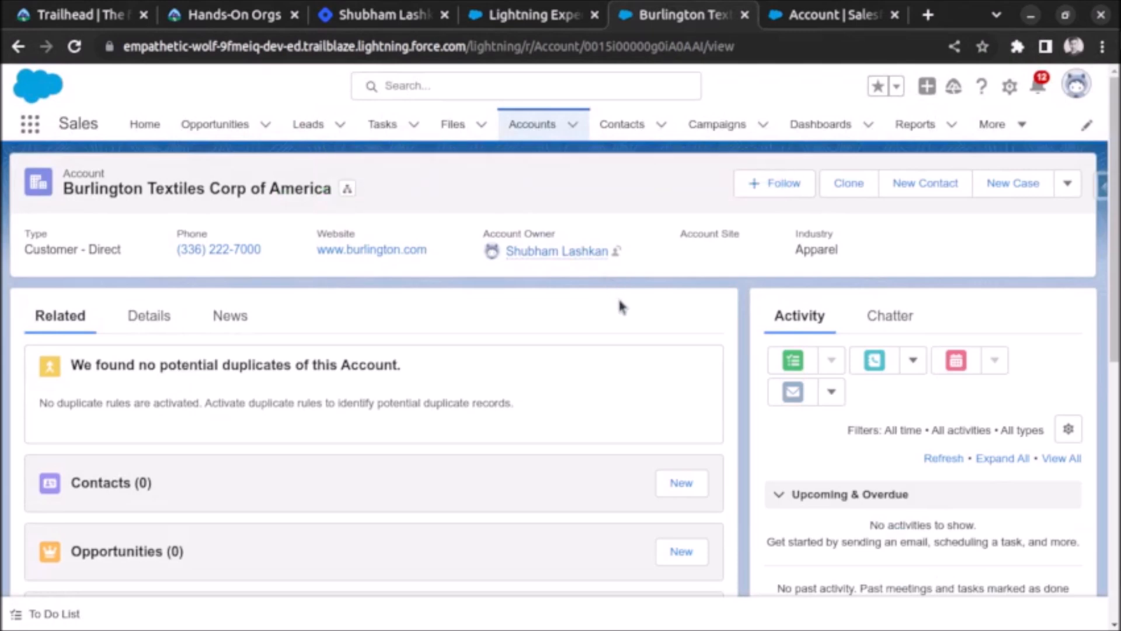
{"action": "mouse_move", "coordinate": [665, 273]}
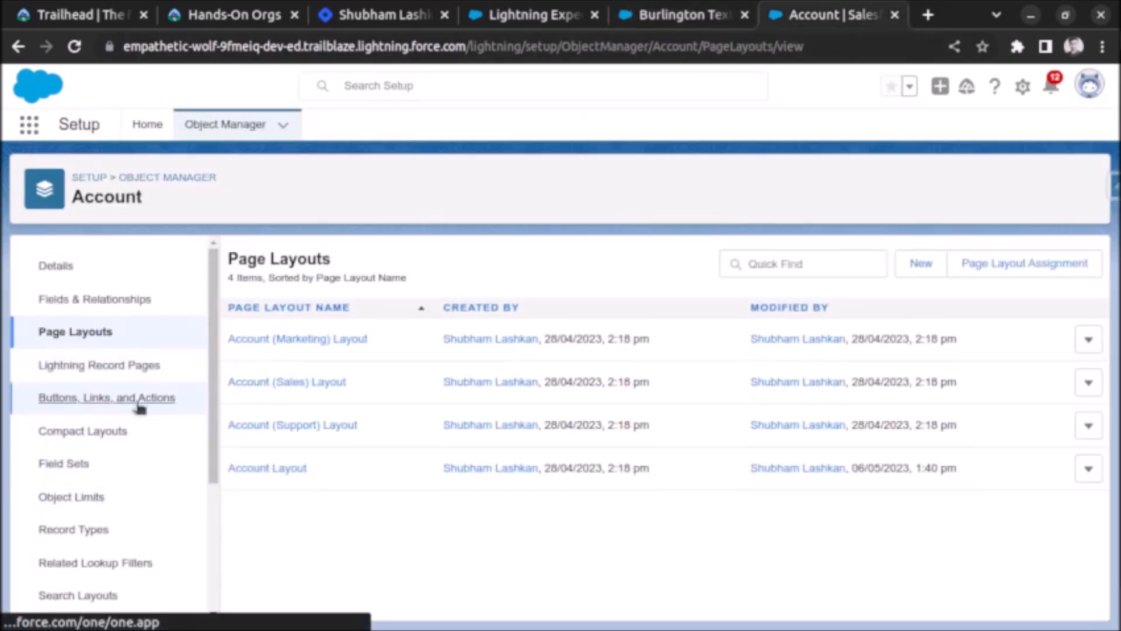
Reopen the Account Clone button for editing and review its URL formula /{!Account.Id}/e?clone=1.
{"action": "left_click", "coordinate": [106, 397]}
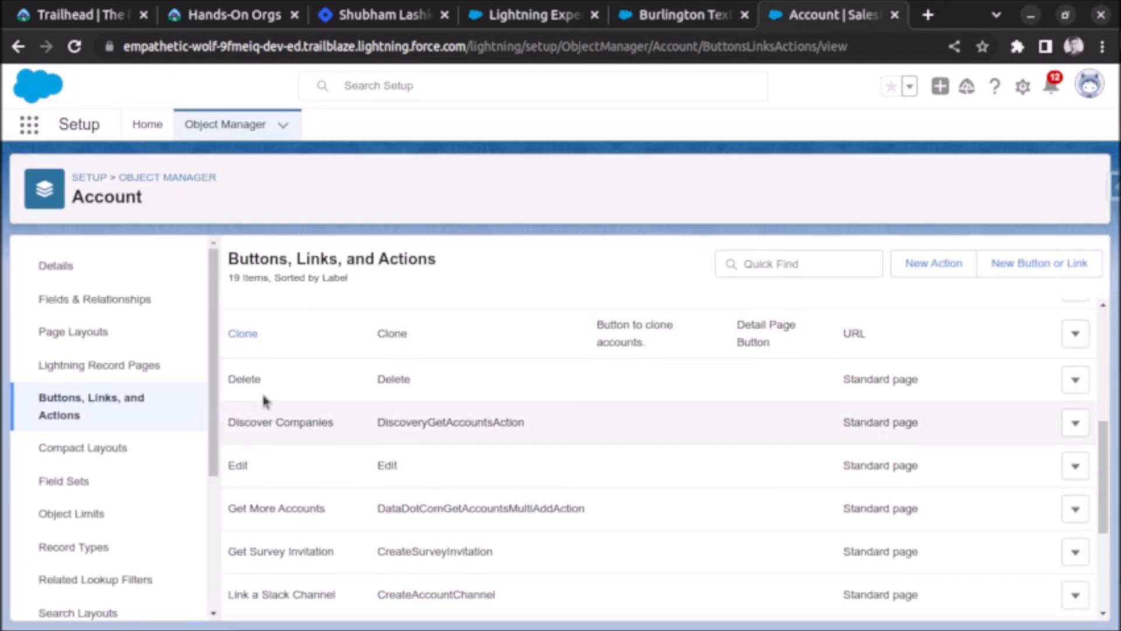
{"action": "left_click", "coordinate": [243, 333]}
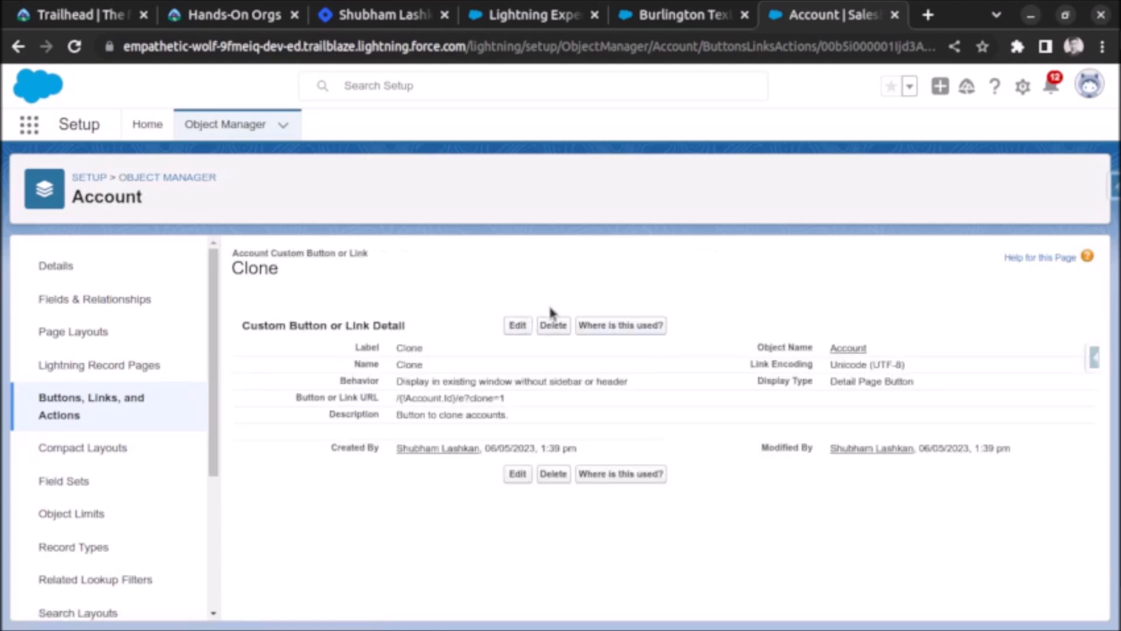
{"action": "left_click", "coordinate": [553, 325]}
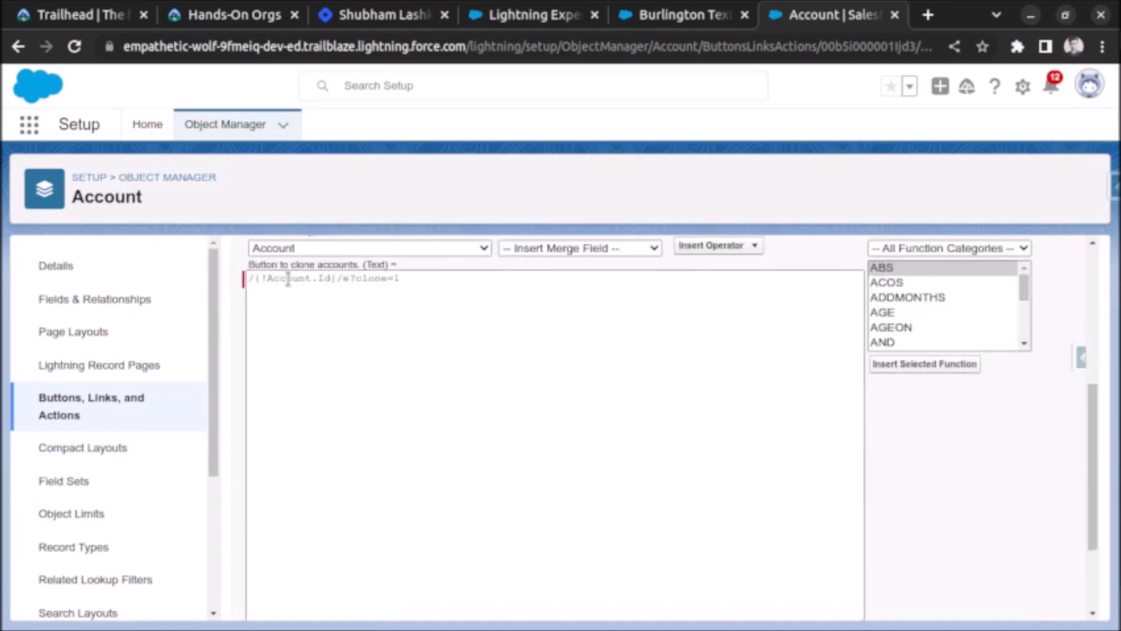
{"action": "double_click", "coordinate": [289, 278]}
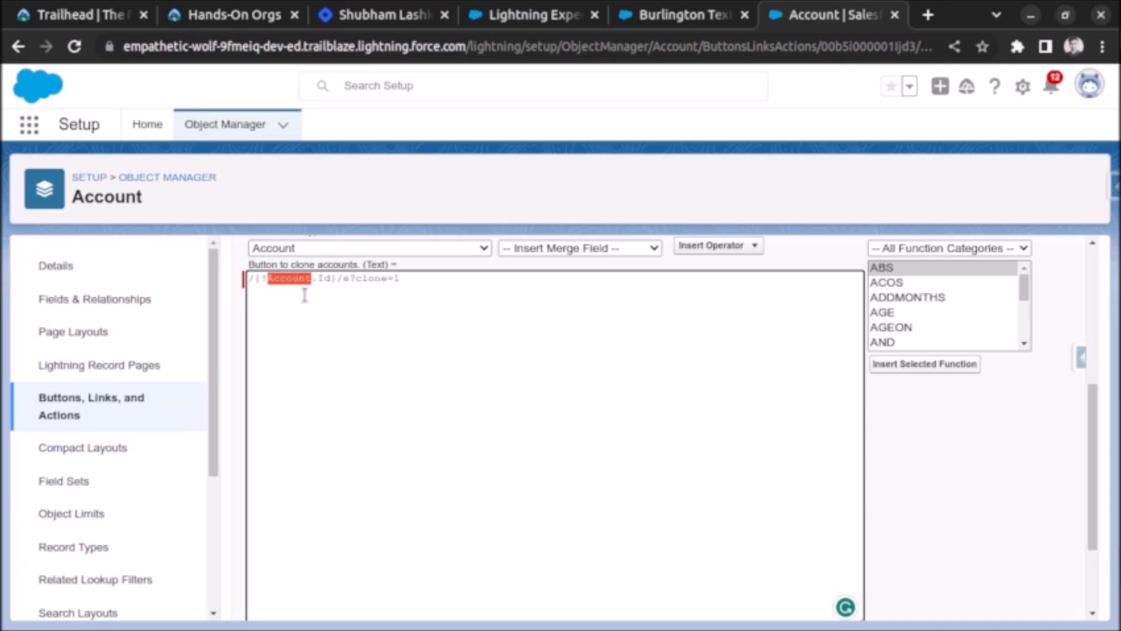
{"action": "scroll", "scroll_direction": "up", "scroll_amount": 3}
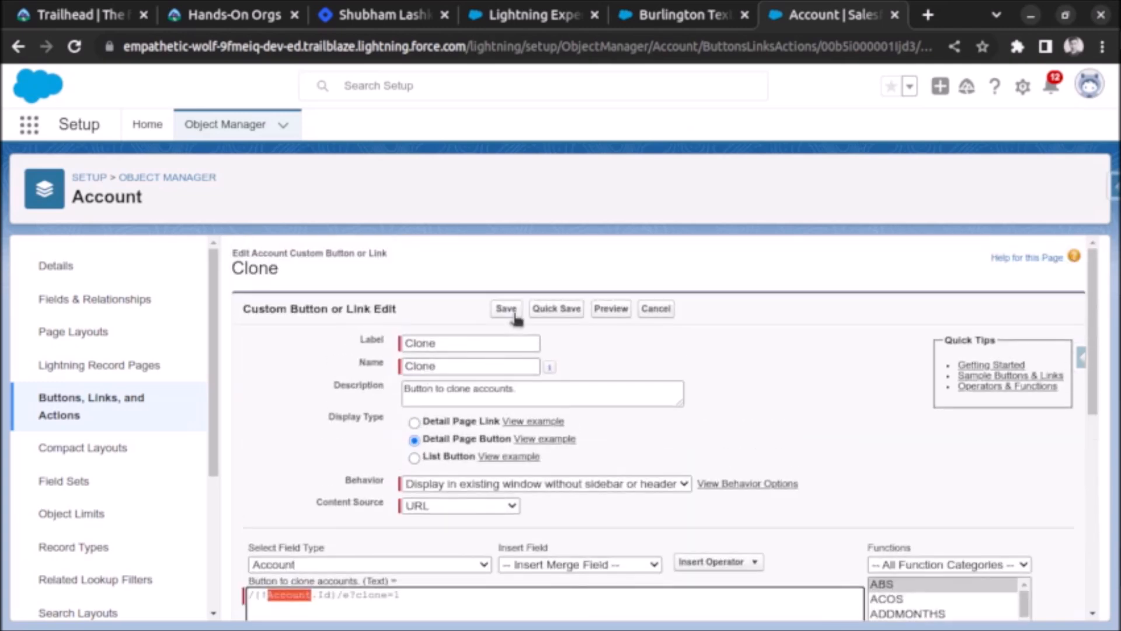